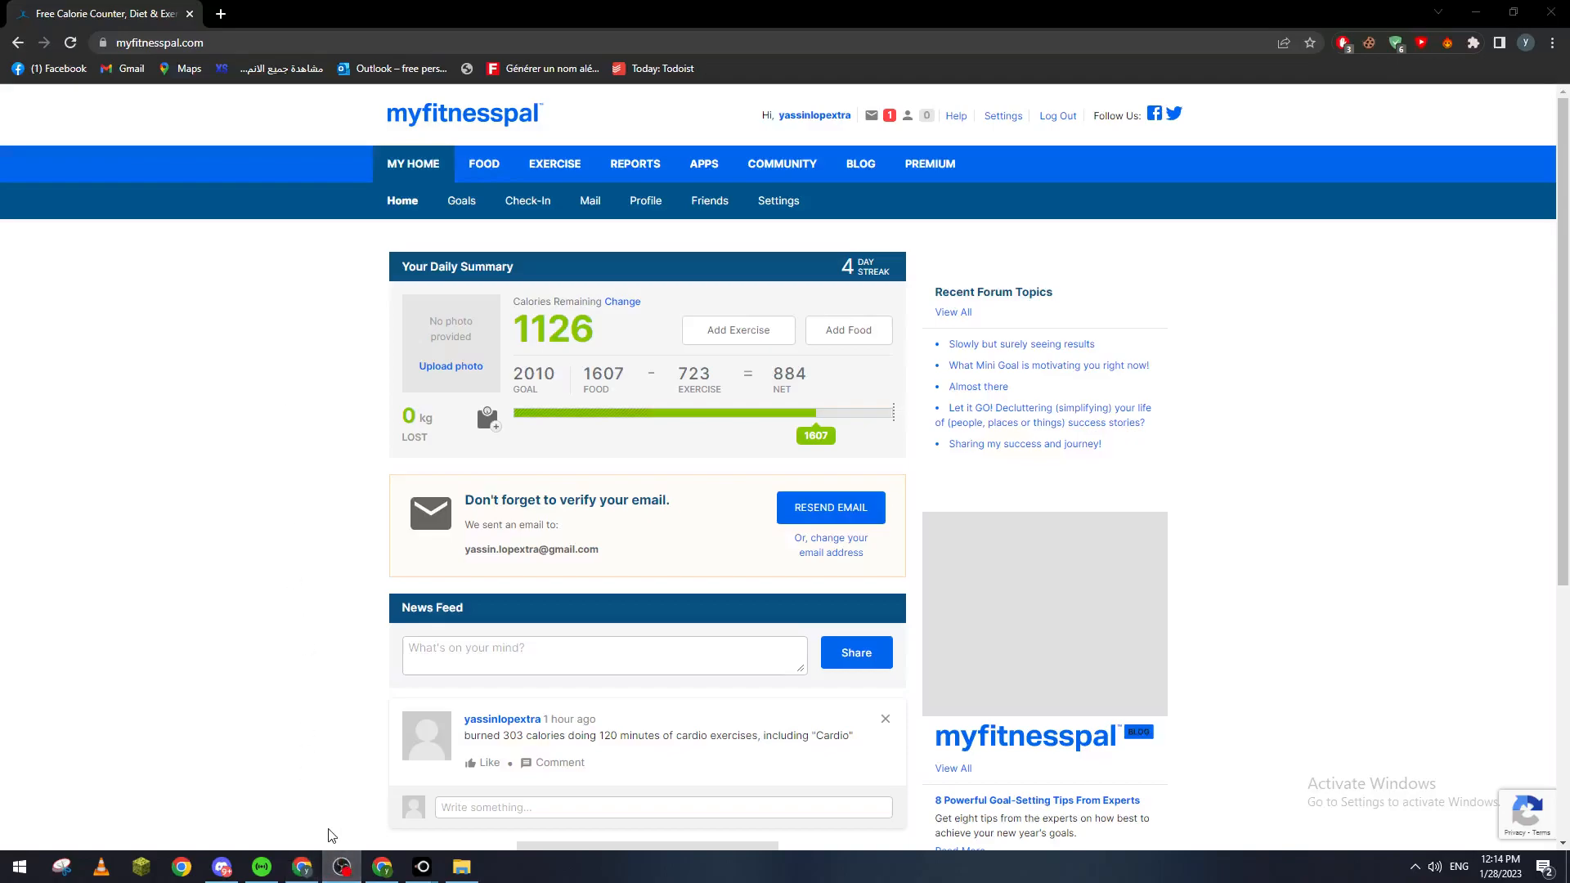
mouse_move(314, 788)
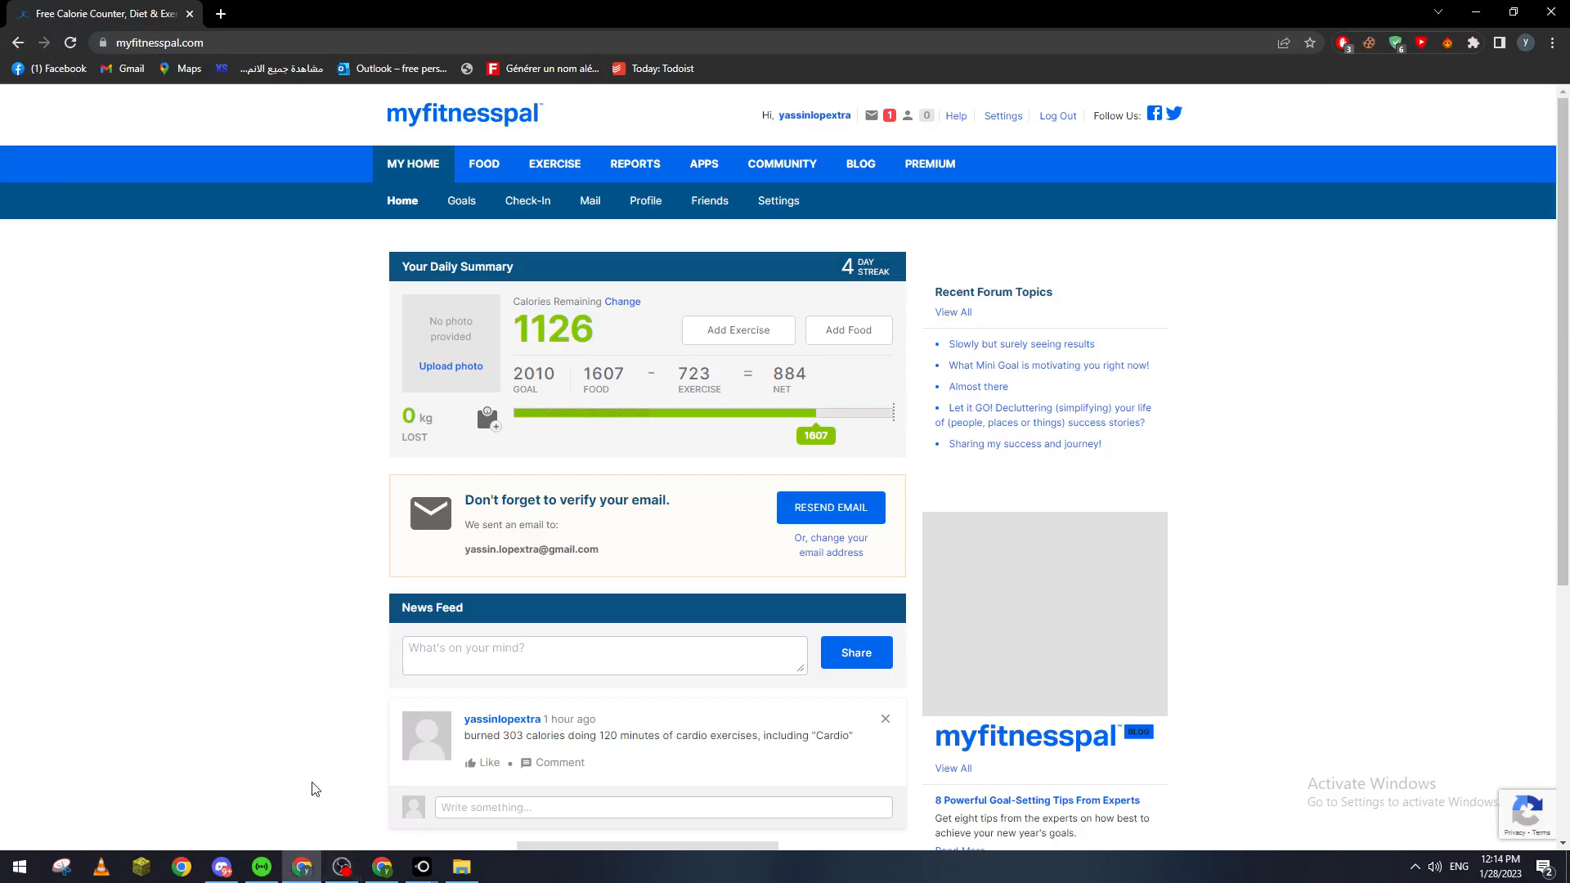
mouse_move(310, 775)
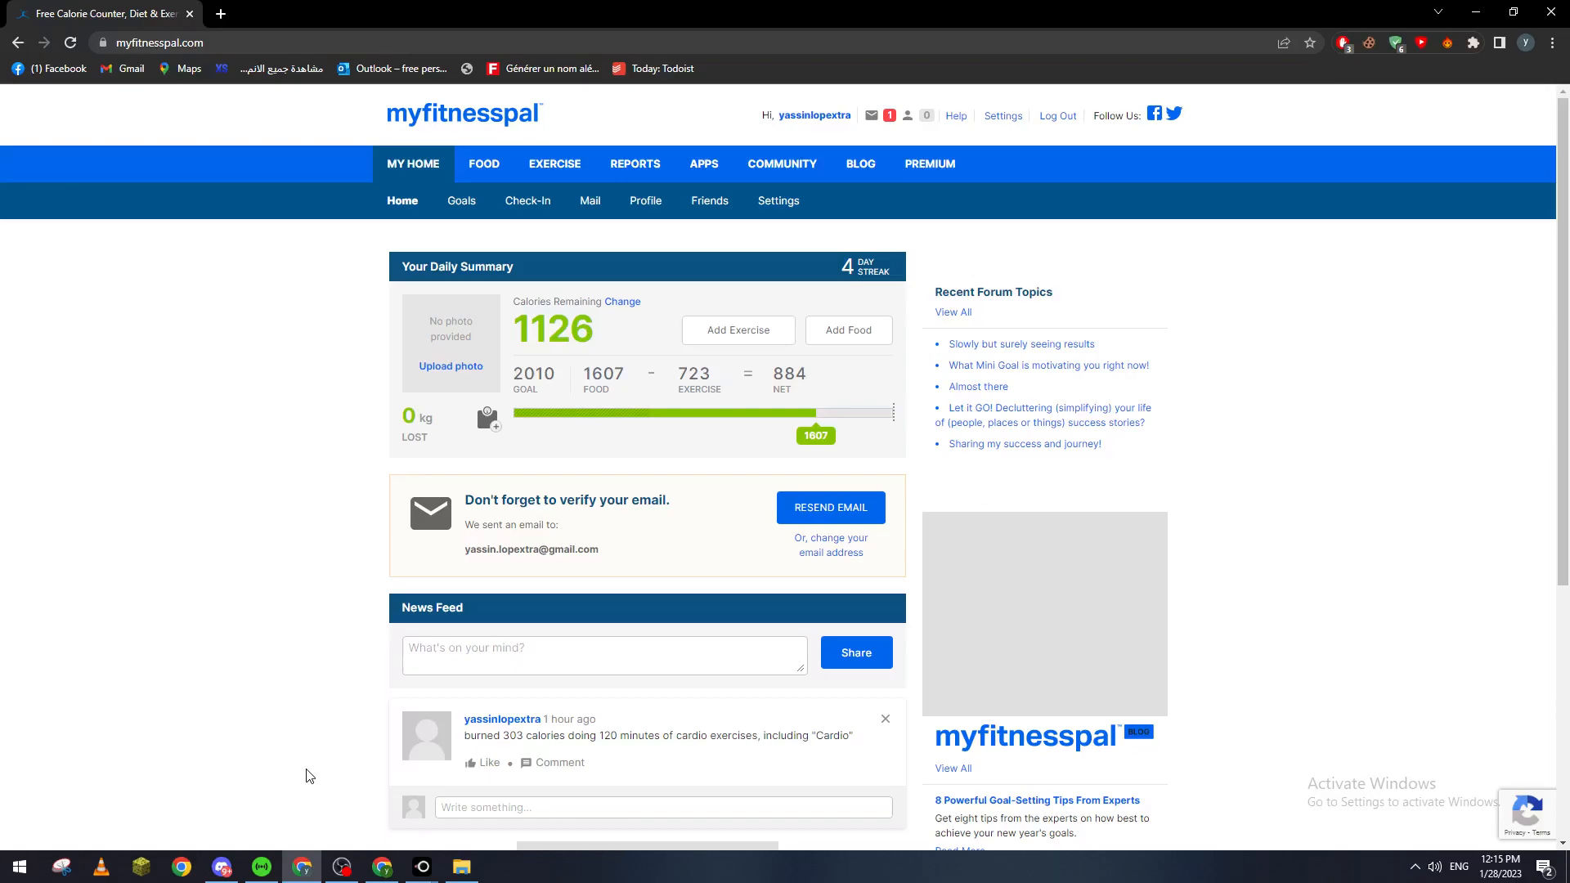
mouse_move(761, 582)
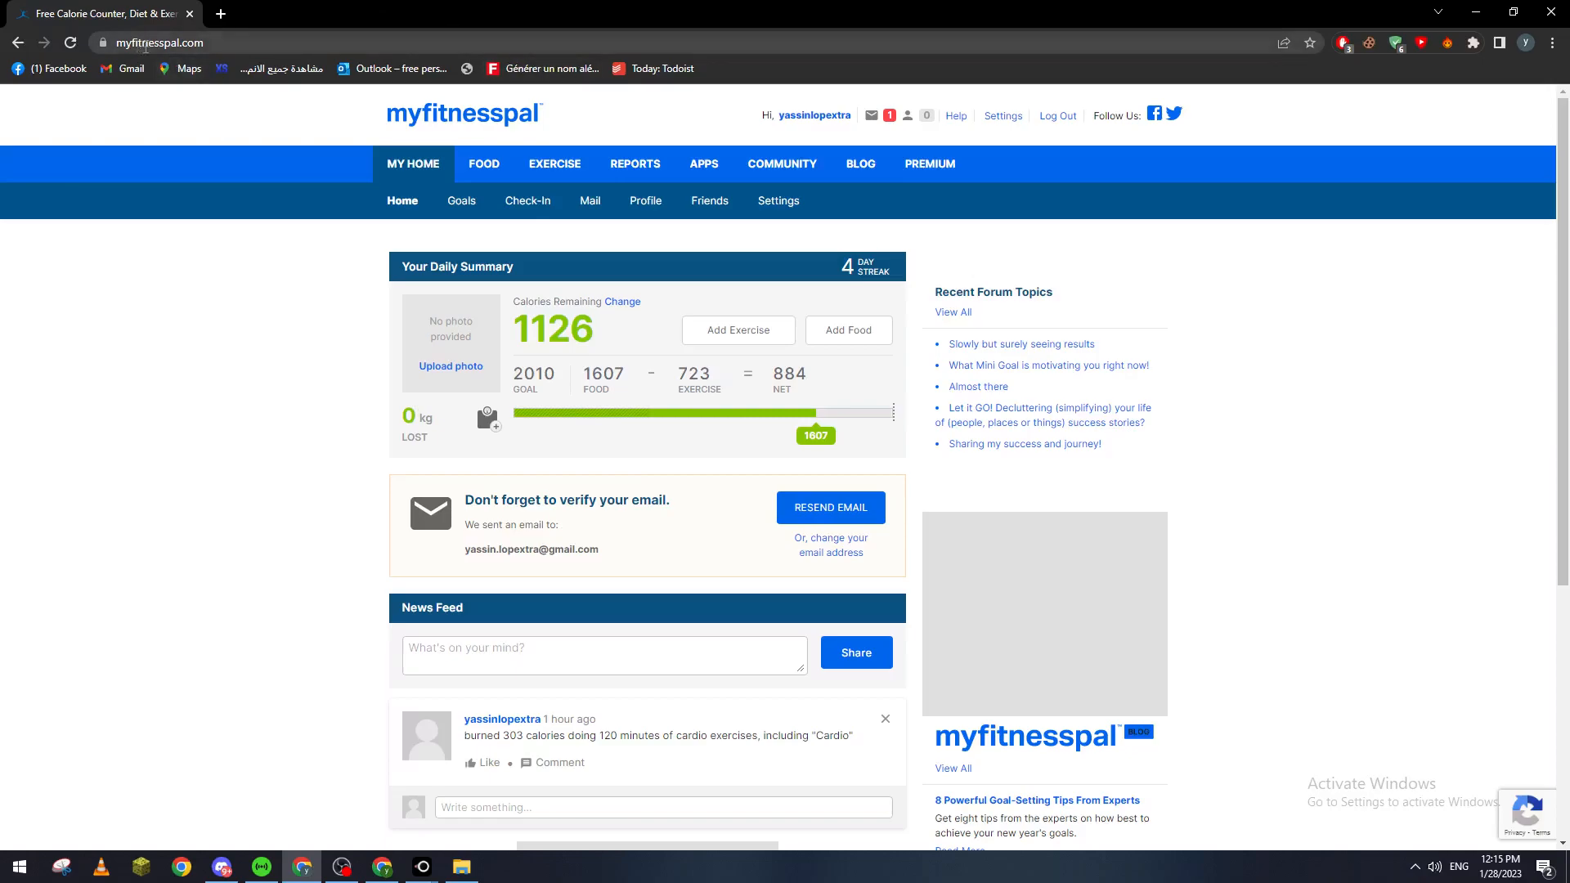
mouse_move(903, 119)
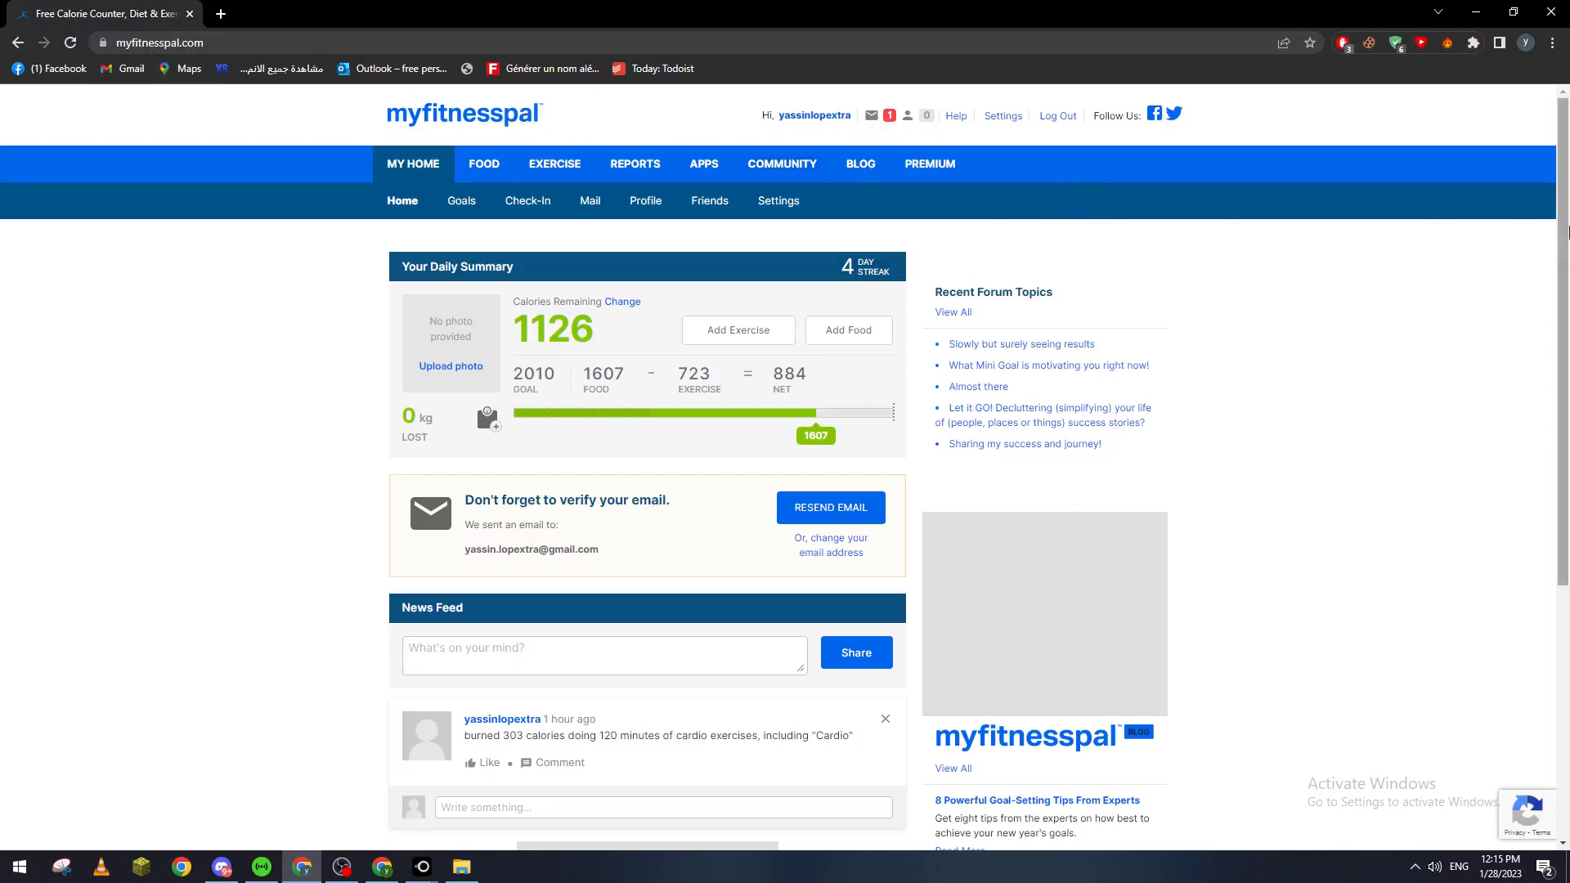
mouse_move(1267, 355)
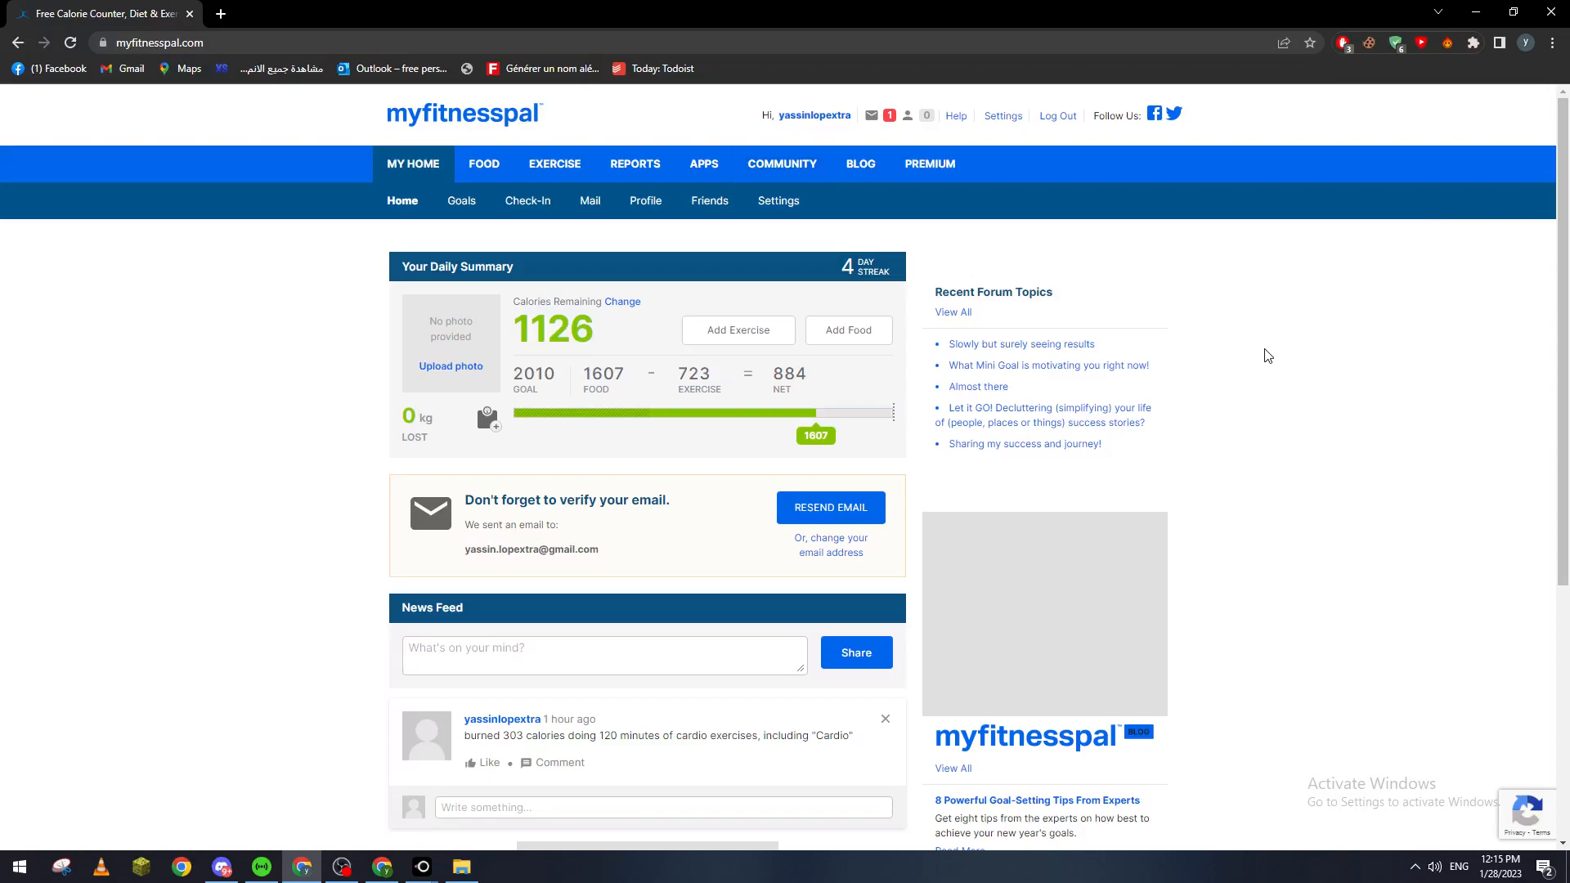
mouse_move(1287, 352)
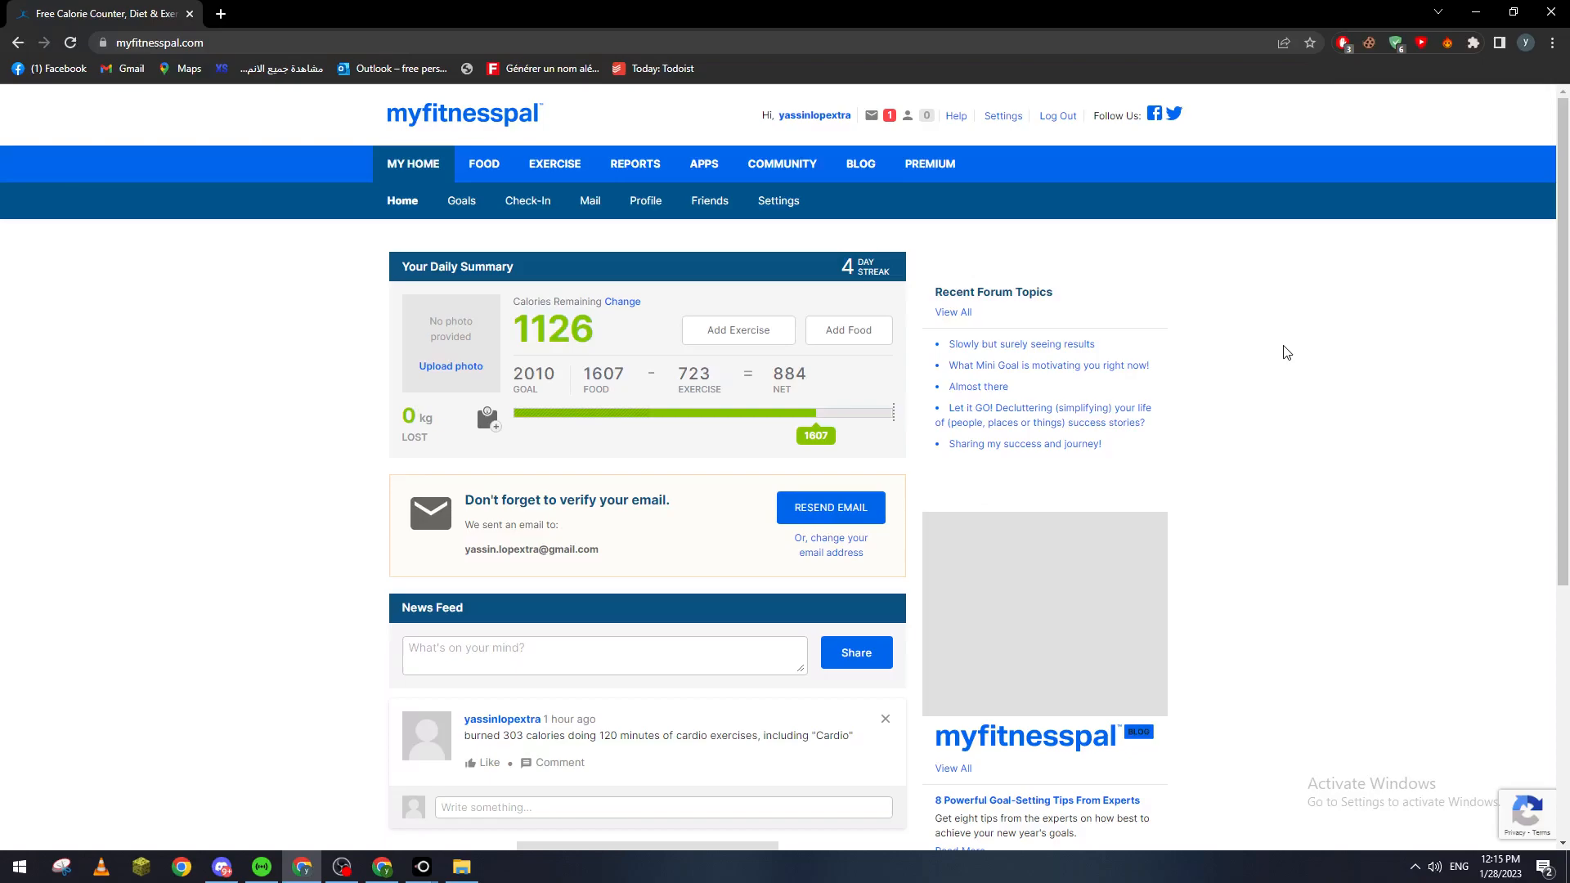
mouse_move(407, 837)
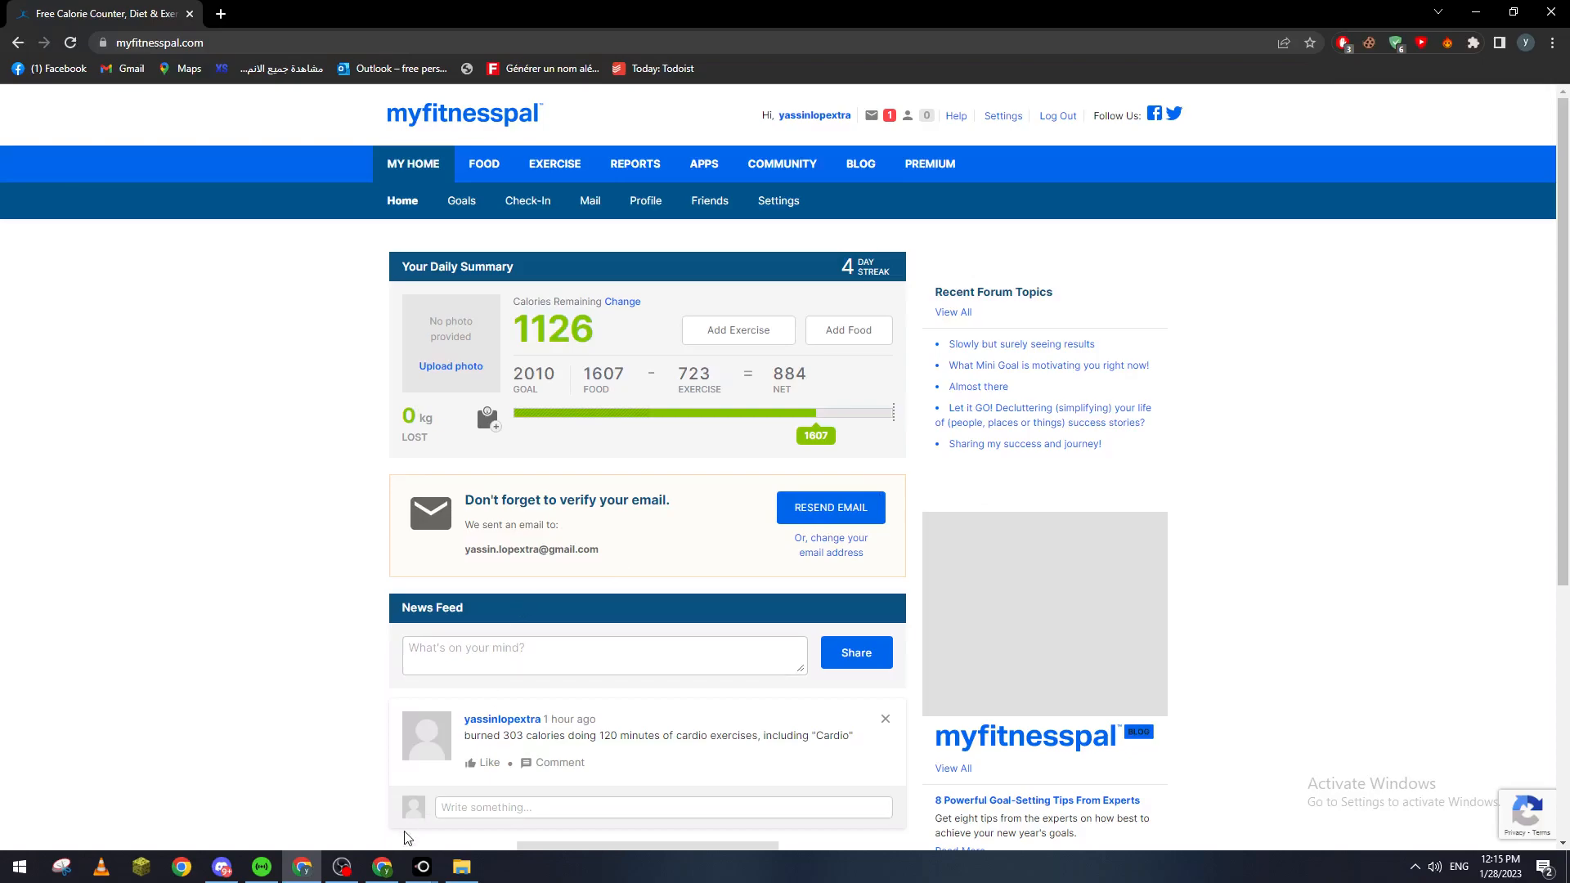
mouse_move(333, 823)
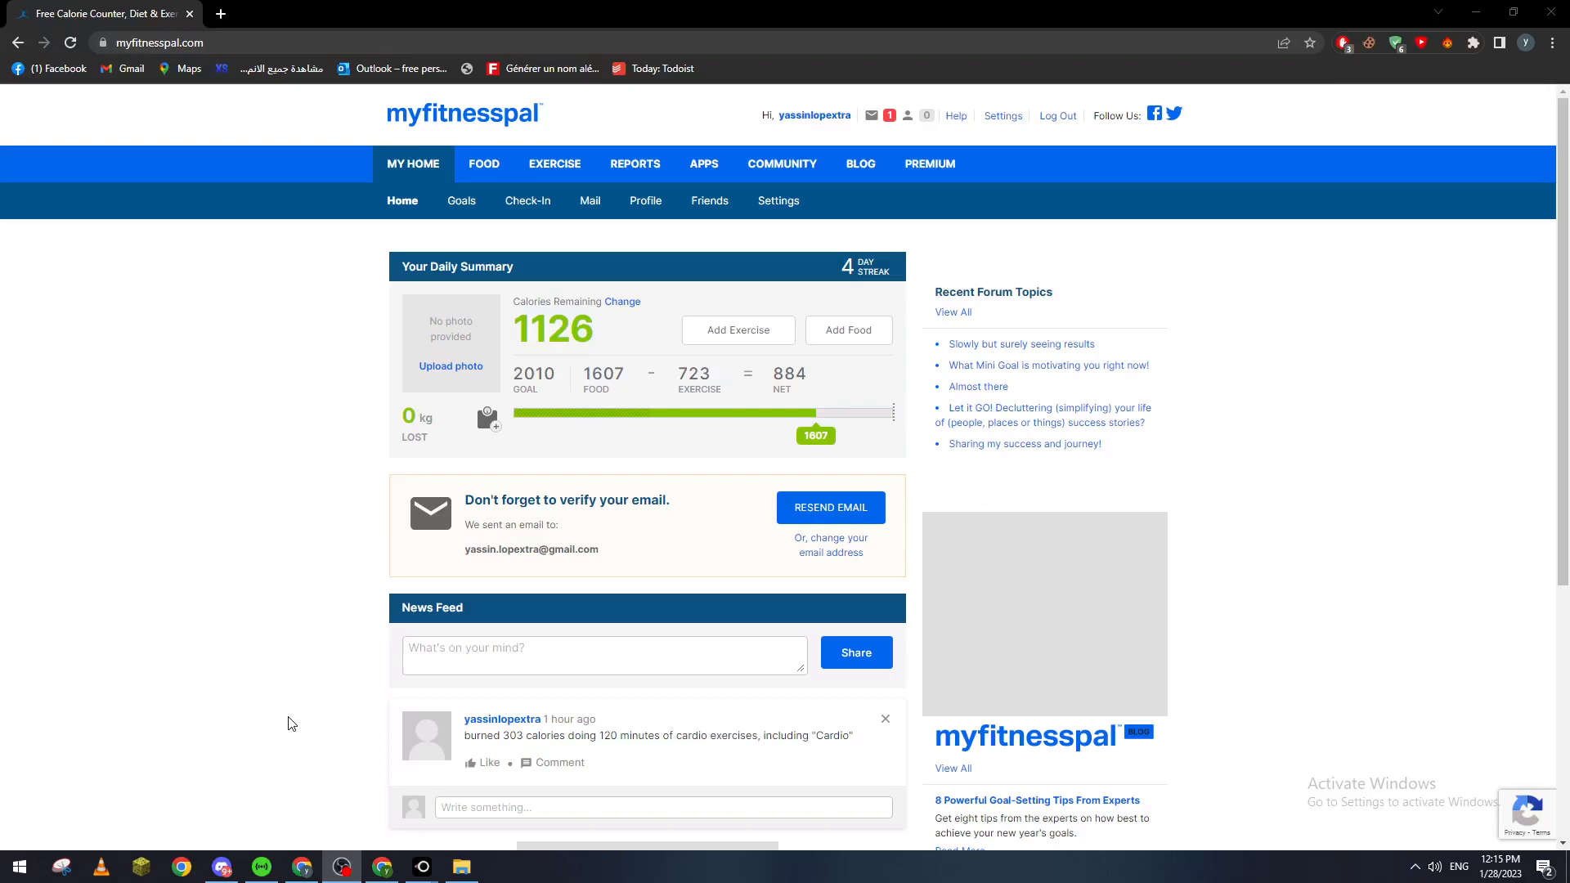
mouse_move(285, 637)
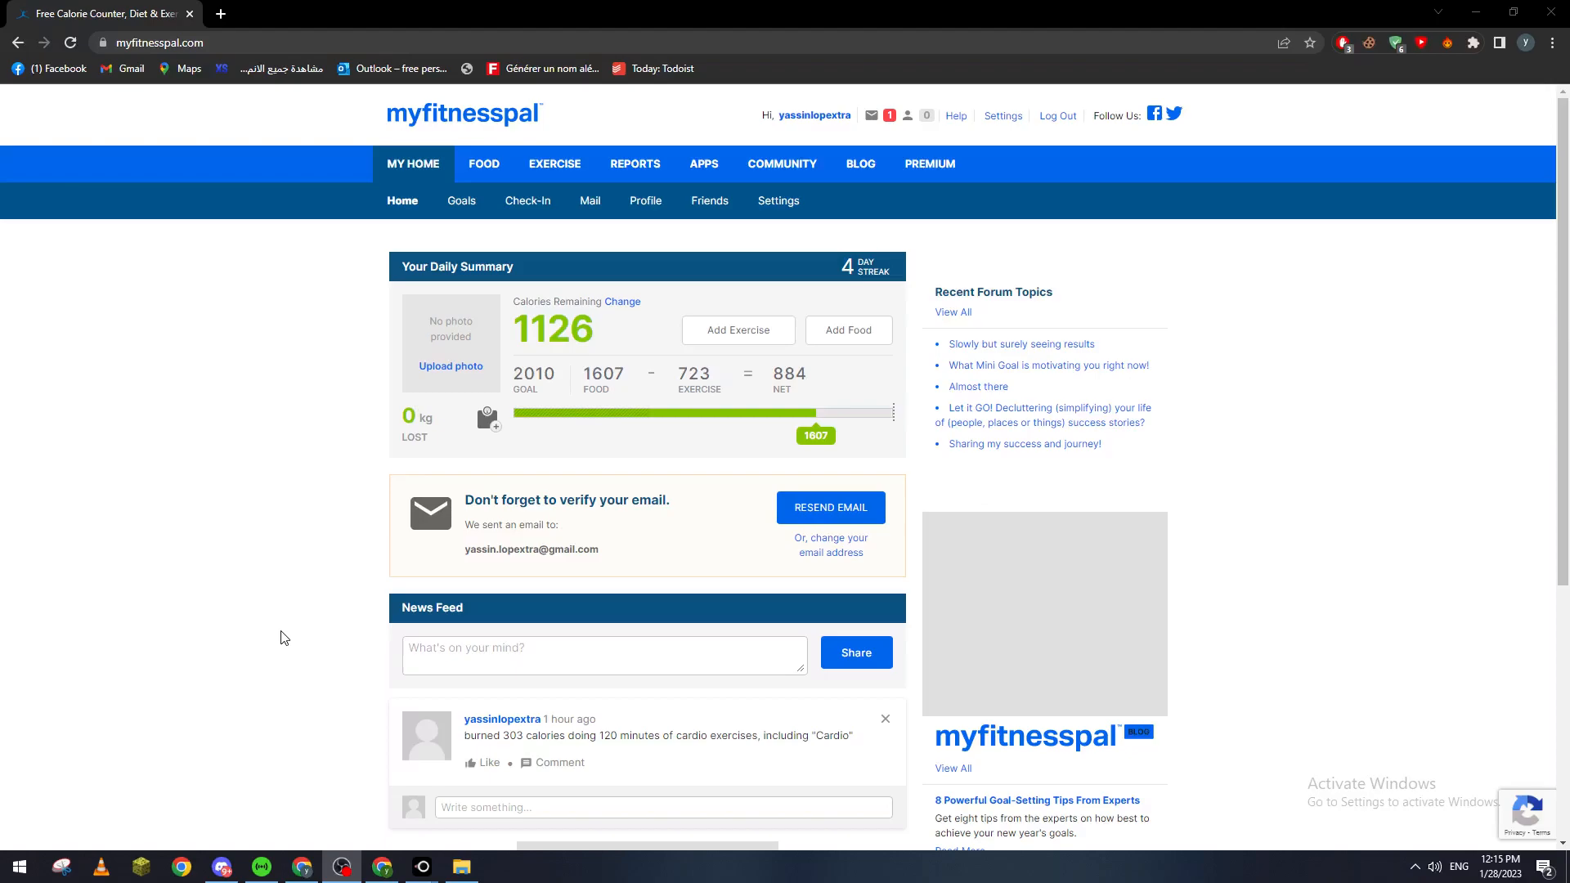
mouse_move(291, 751)
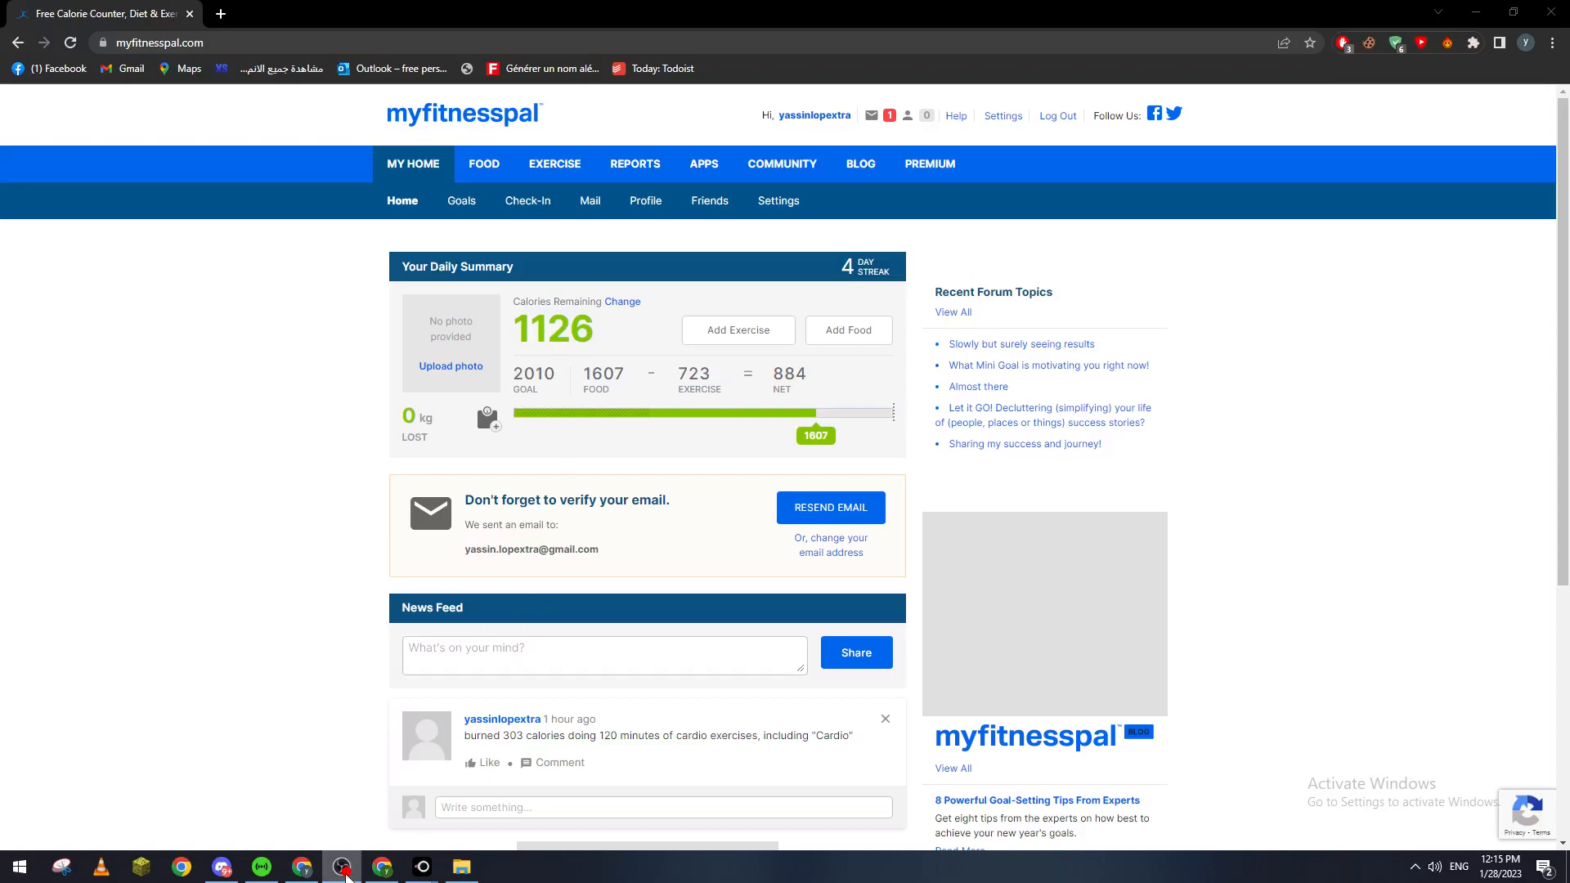
mouse_move(508, 273)
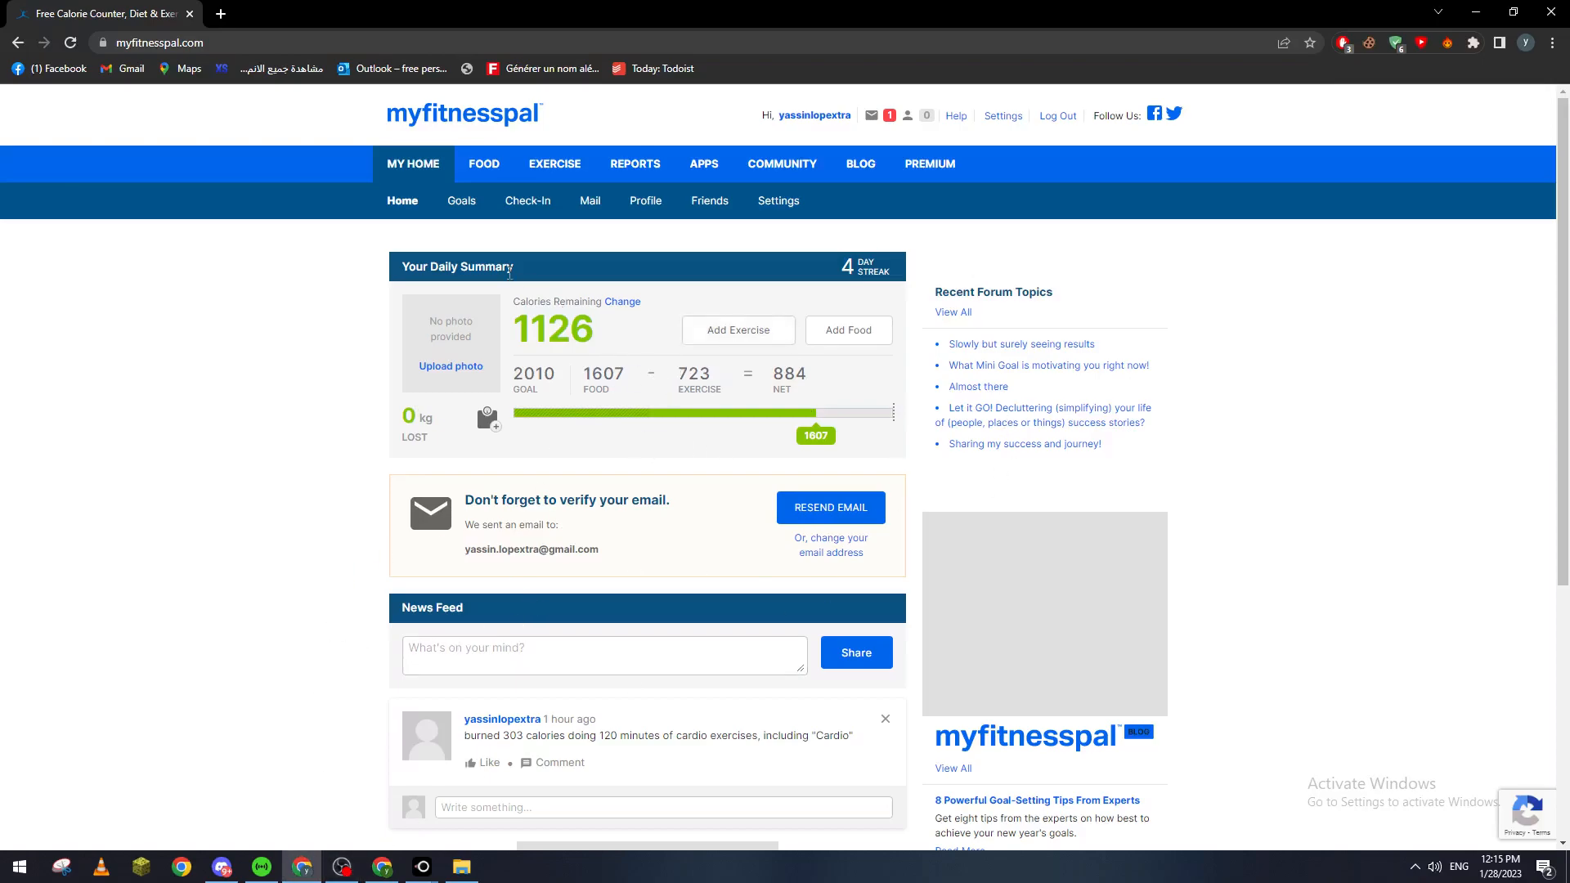
mouse_move(342, 402)
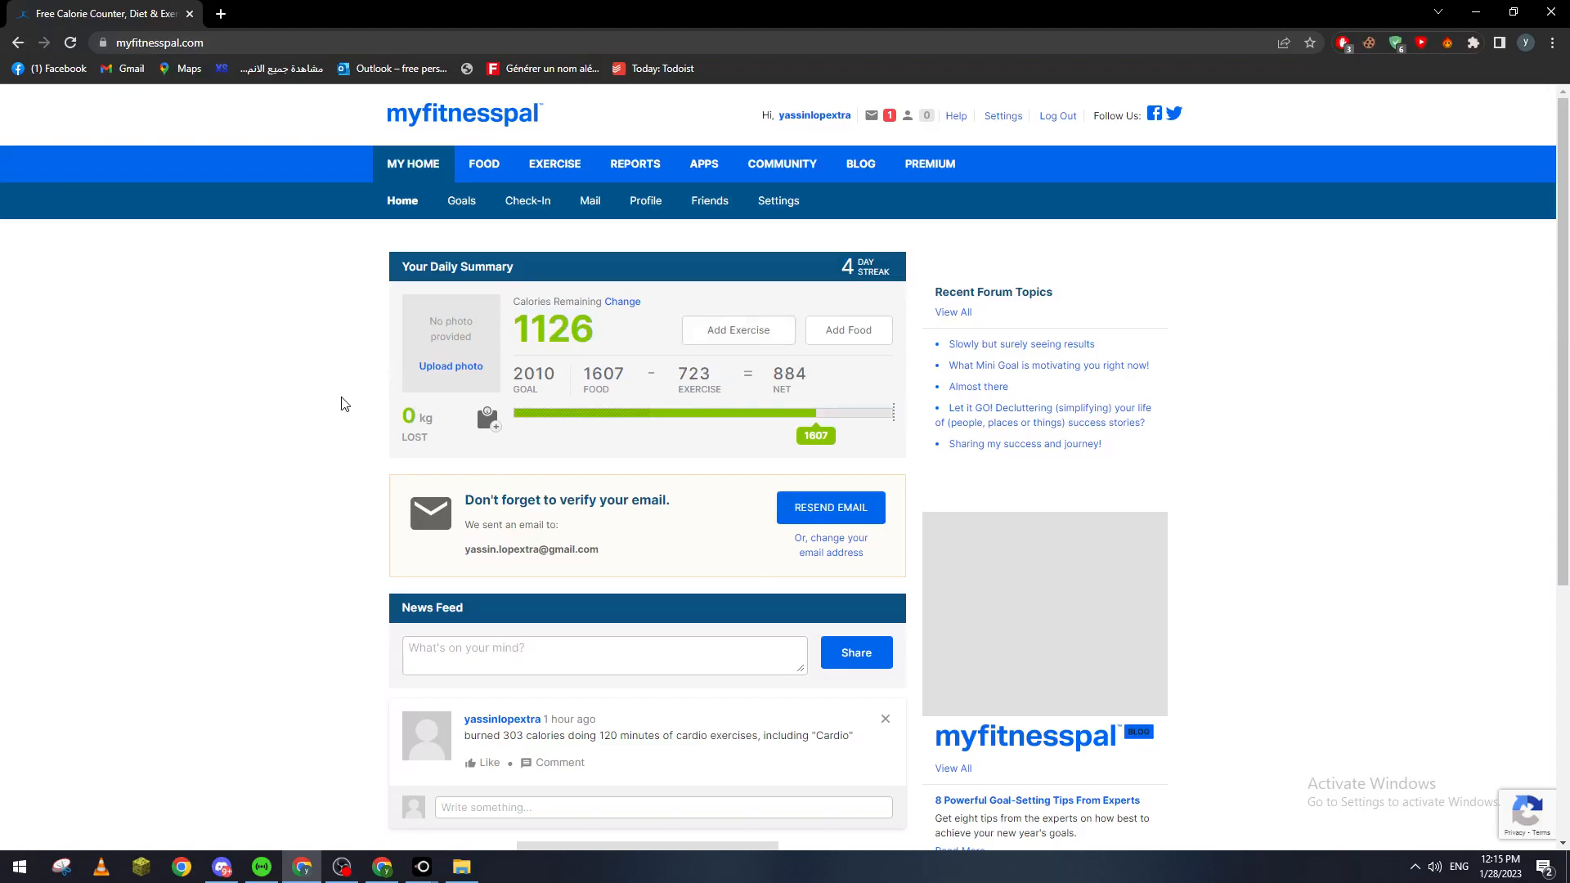
Search 'big mac' for Lunch in the food diary and view the Big Mac serving details.
left_click(849, 330)
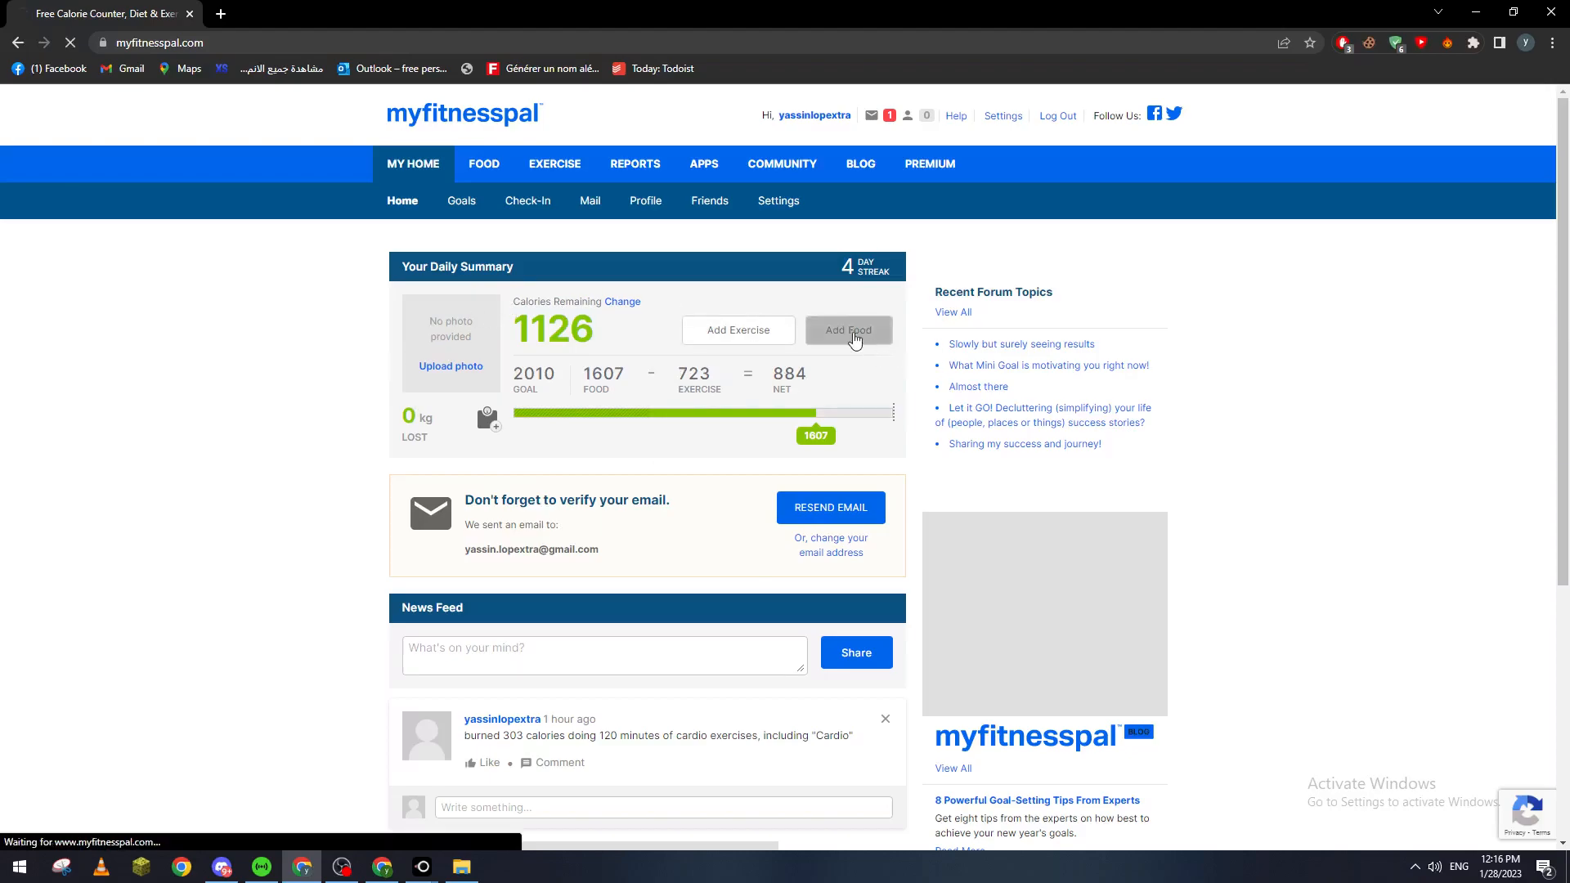
left_click(849, 329)
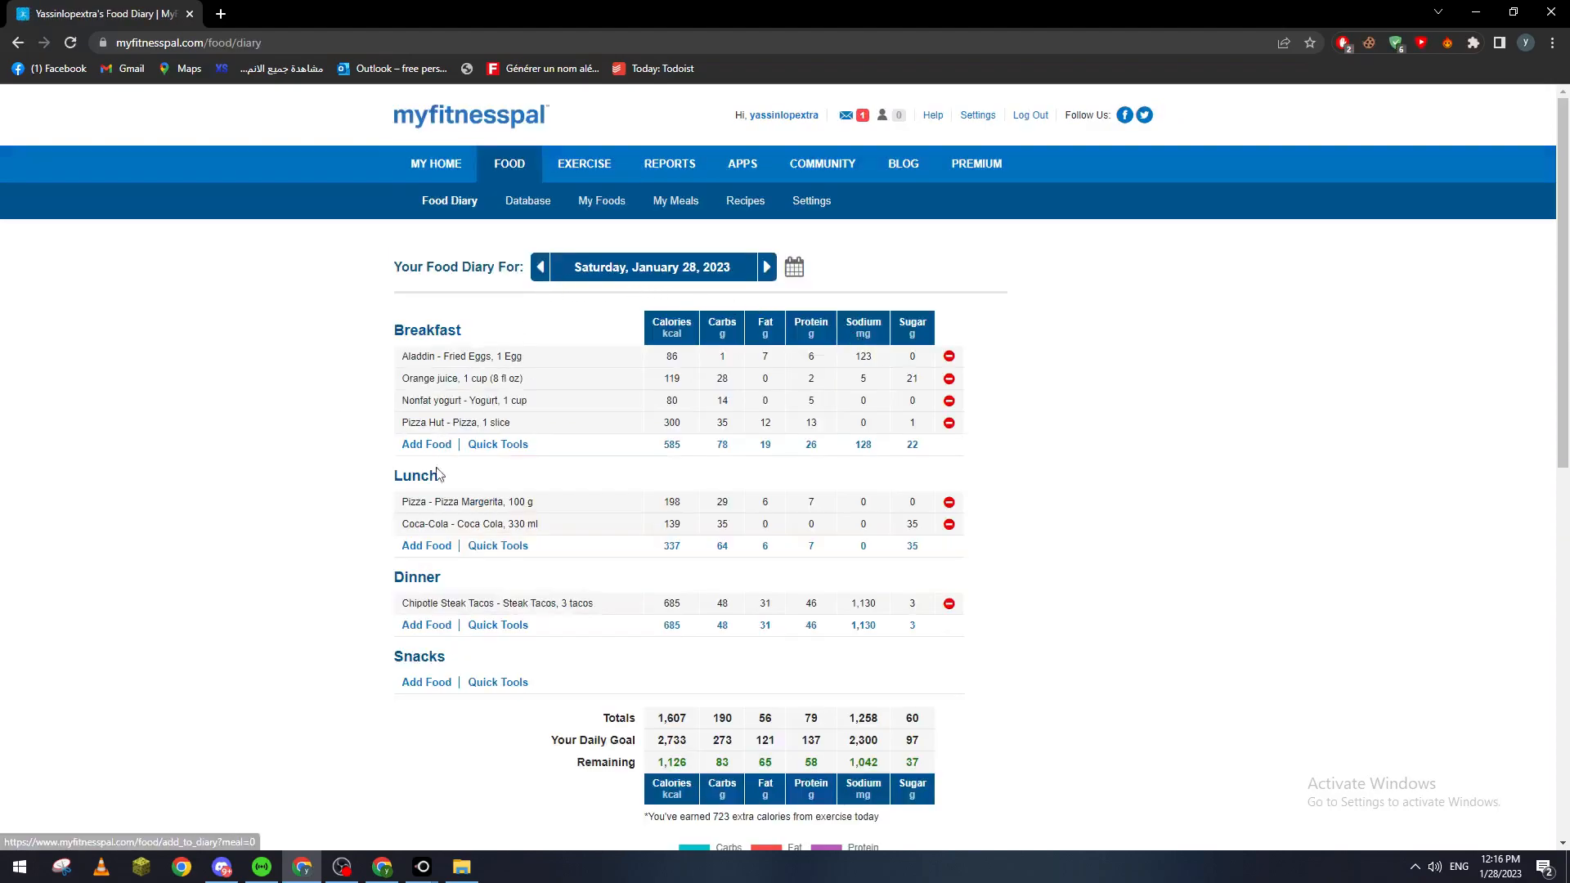
left_click(425, 546)
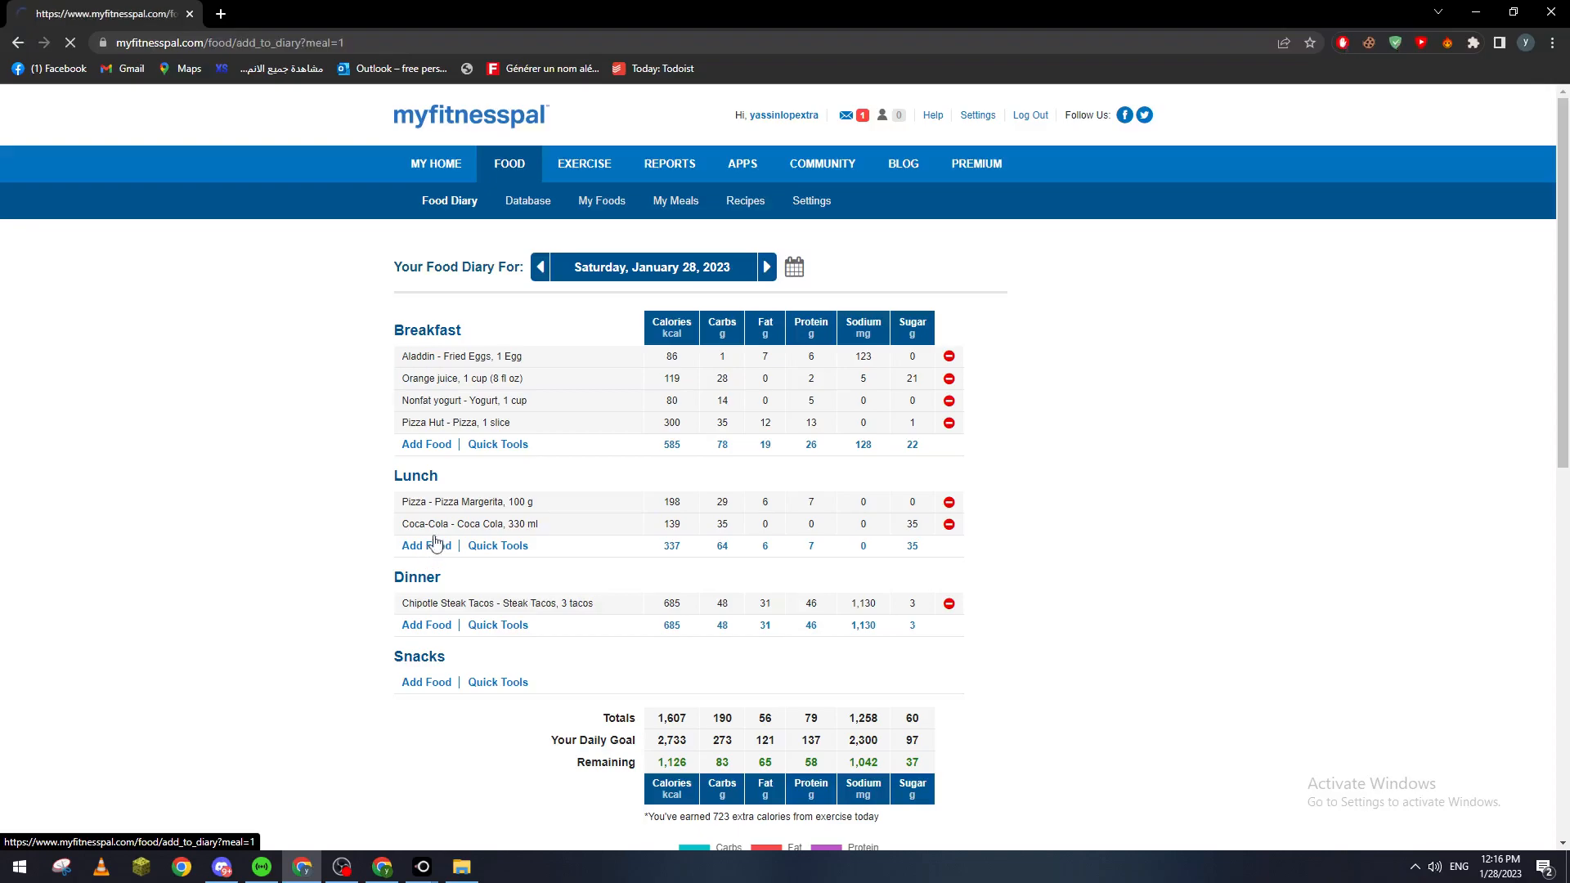
left_click(425, 546)
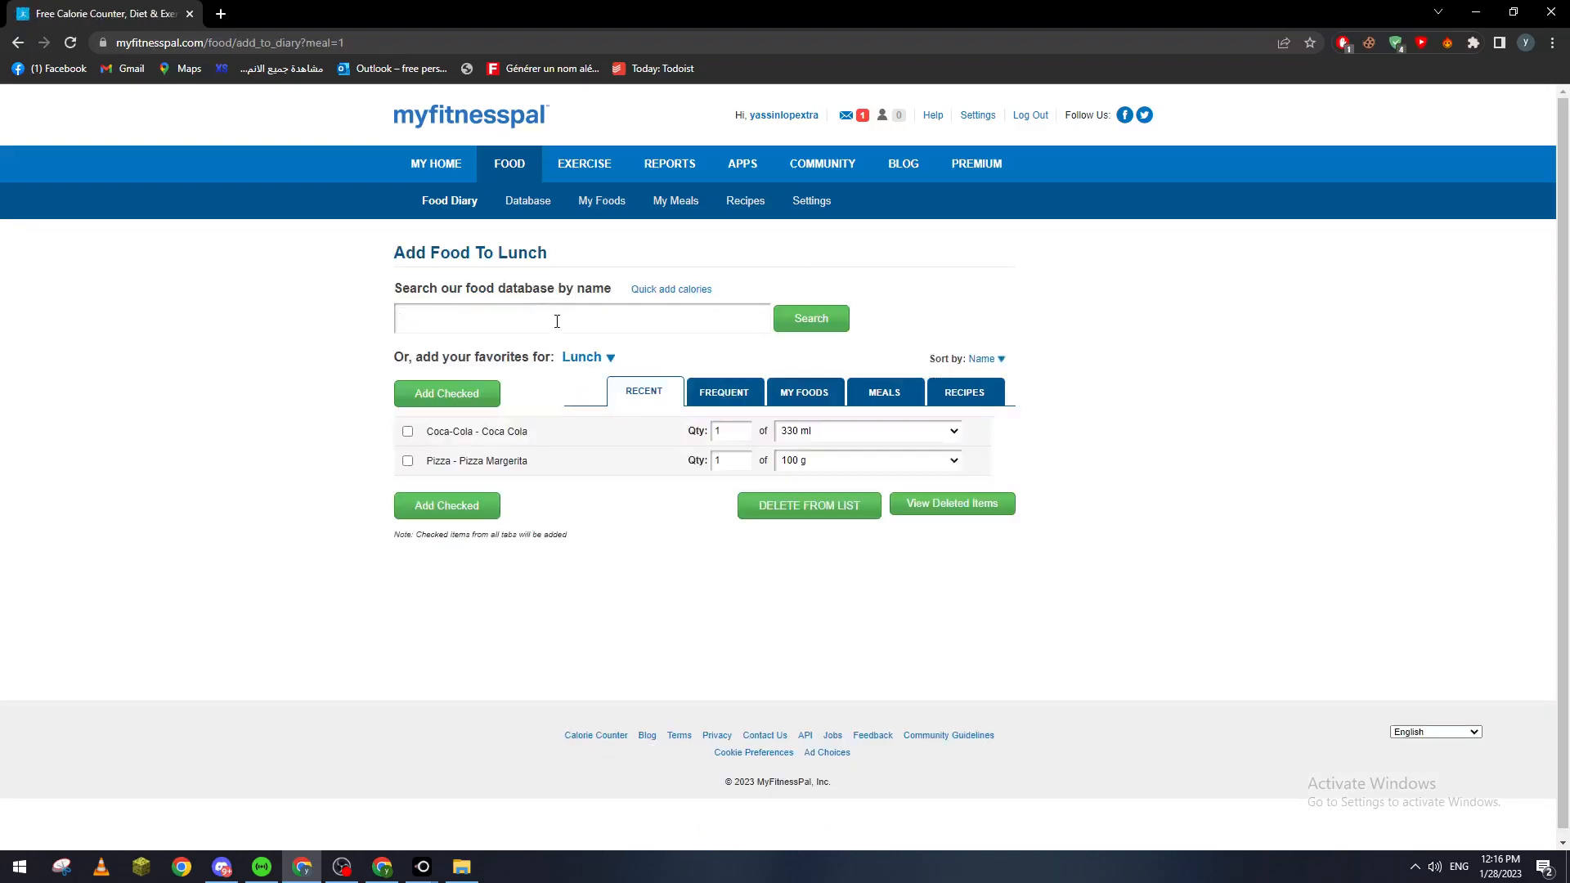
type("big mac")
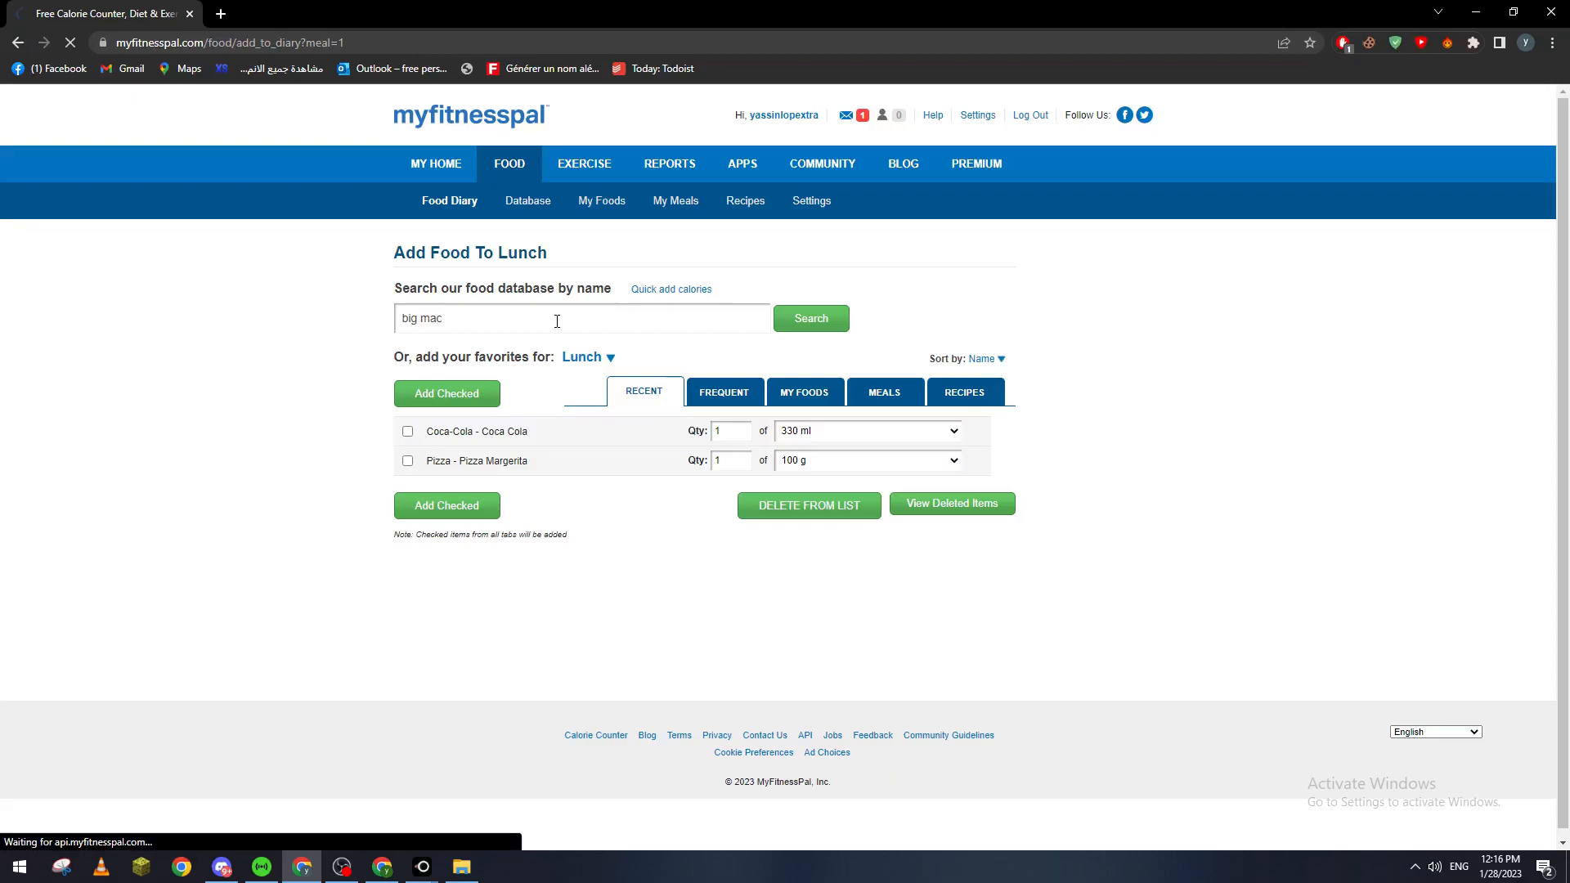
left_click(811, 317)
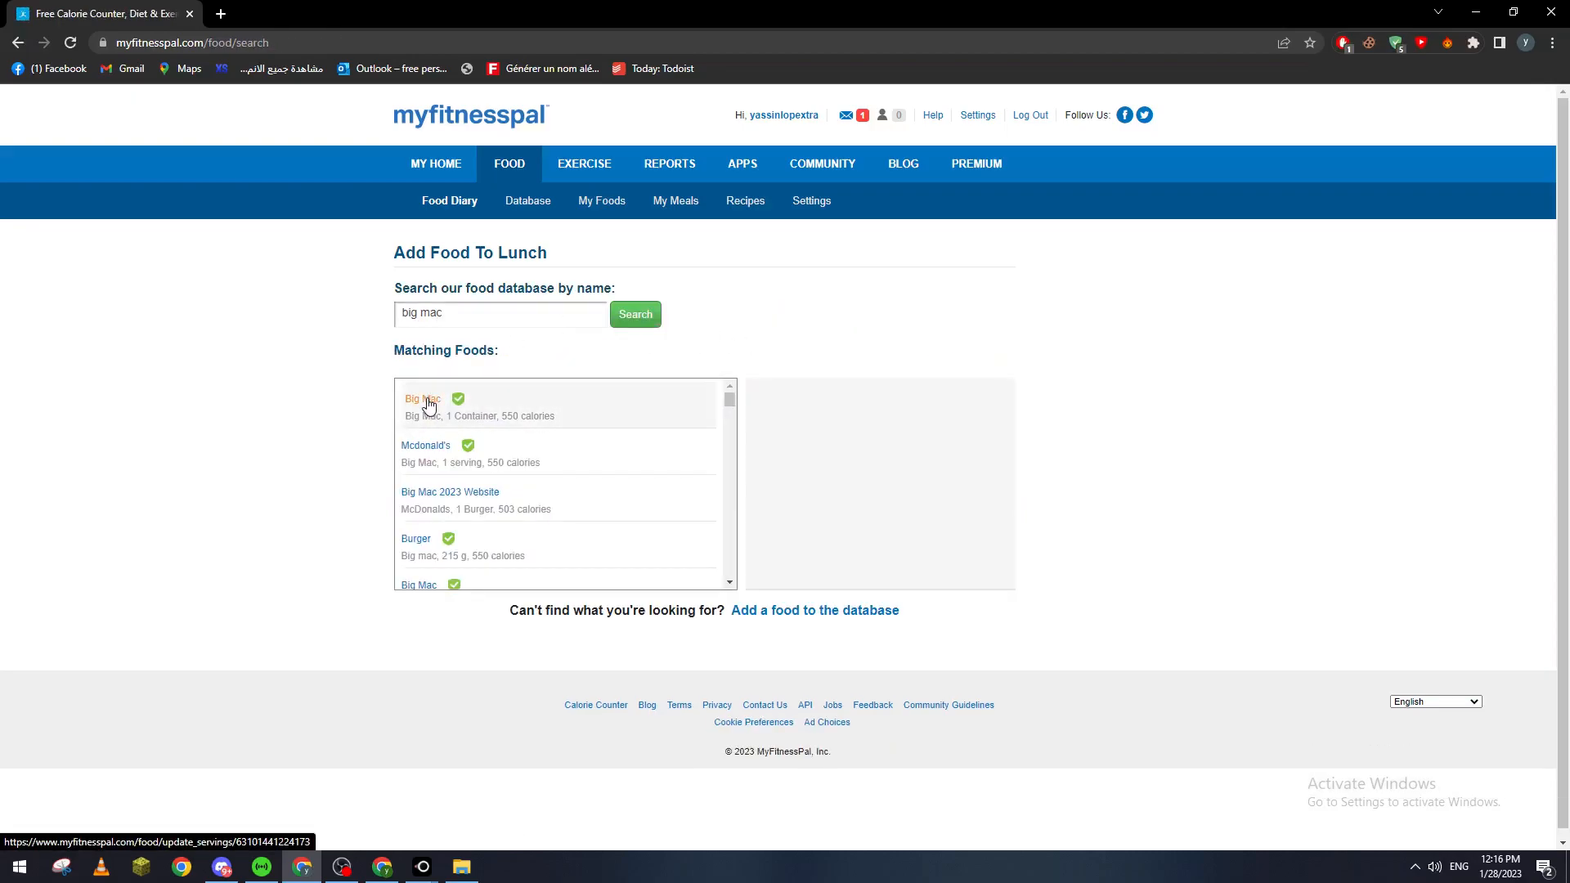
left_click(420, 399)
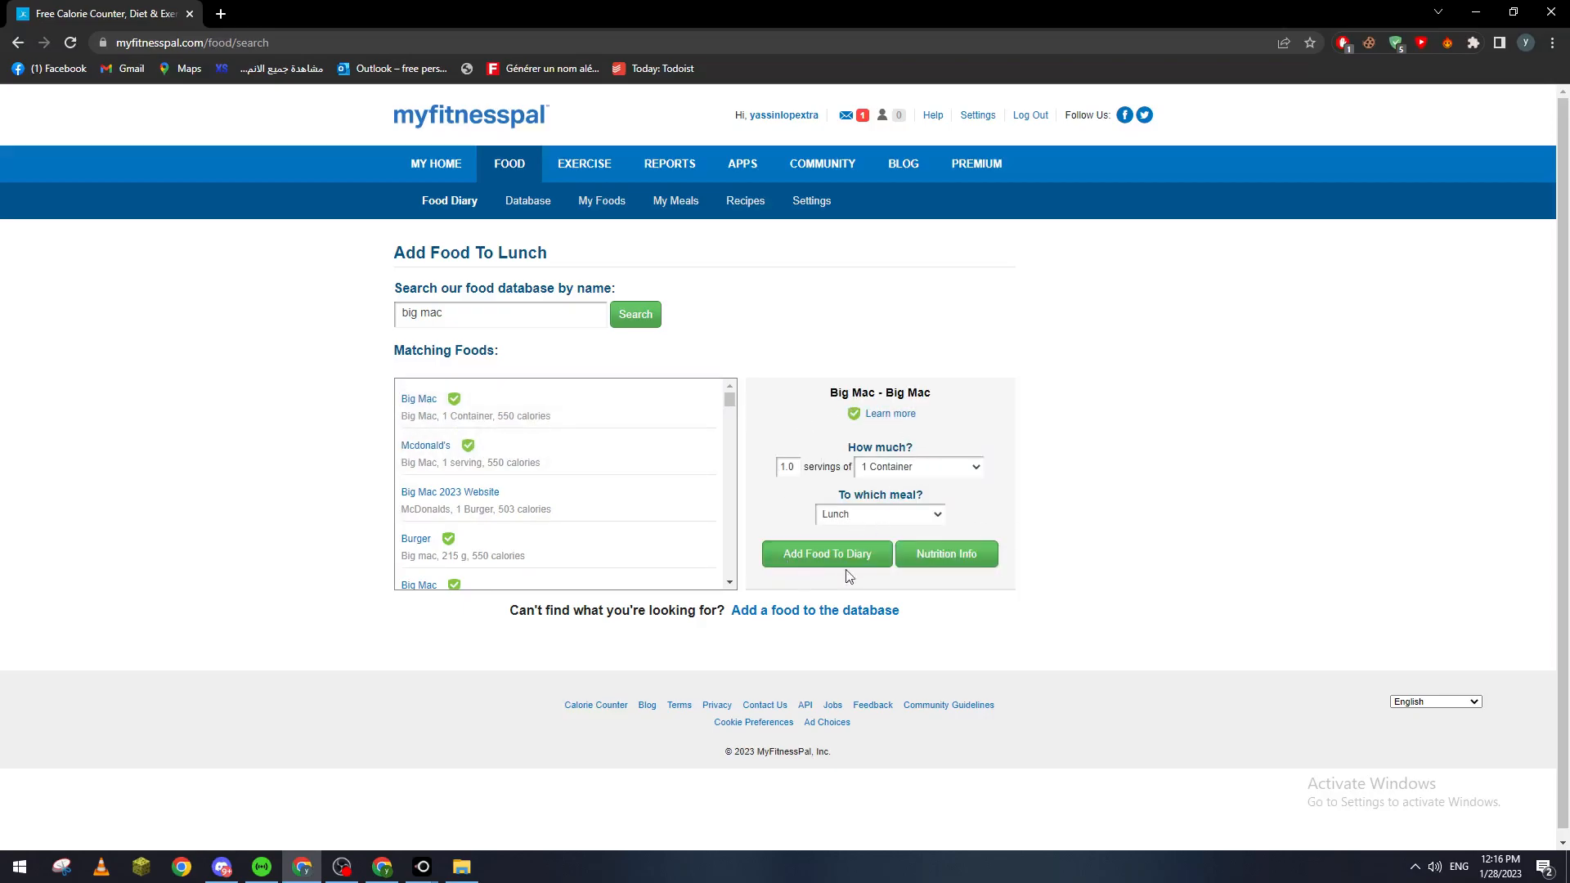
Start adding a food to Breakfast.
left_click(825, 554)
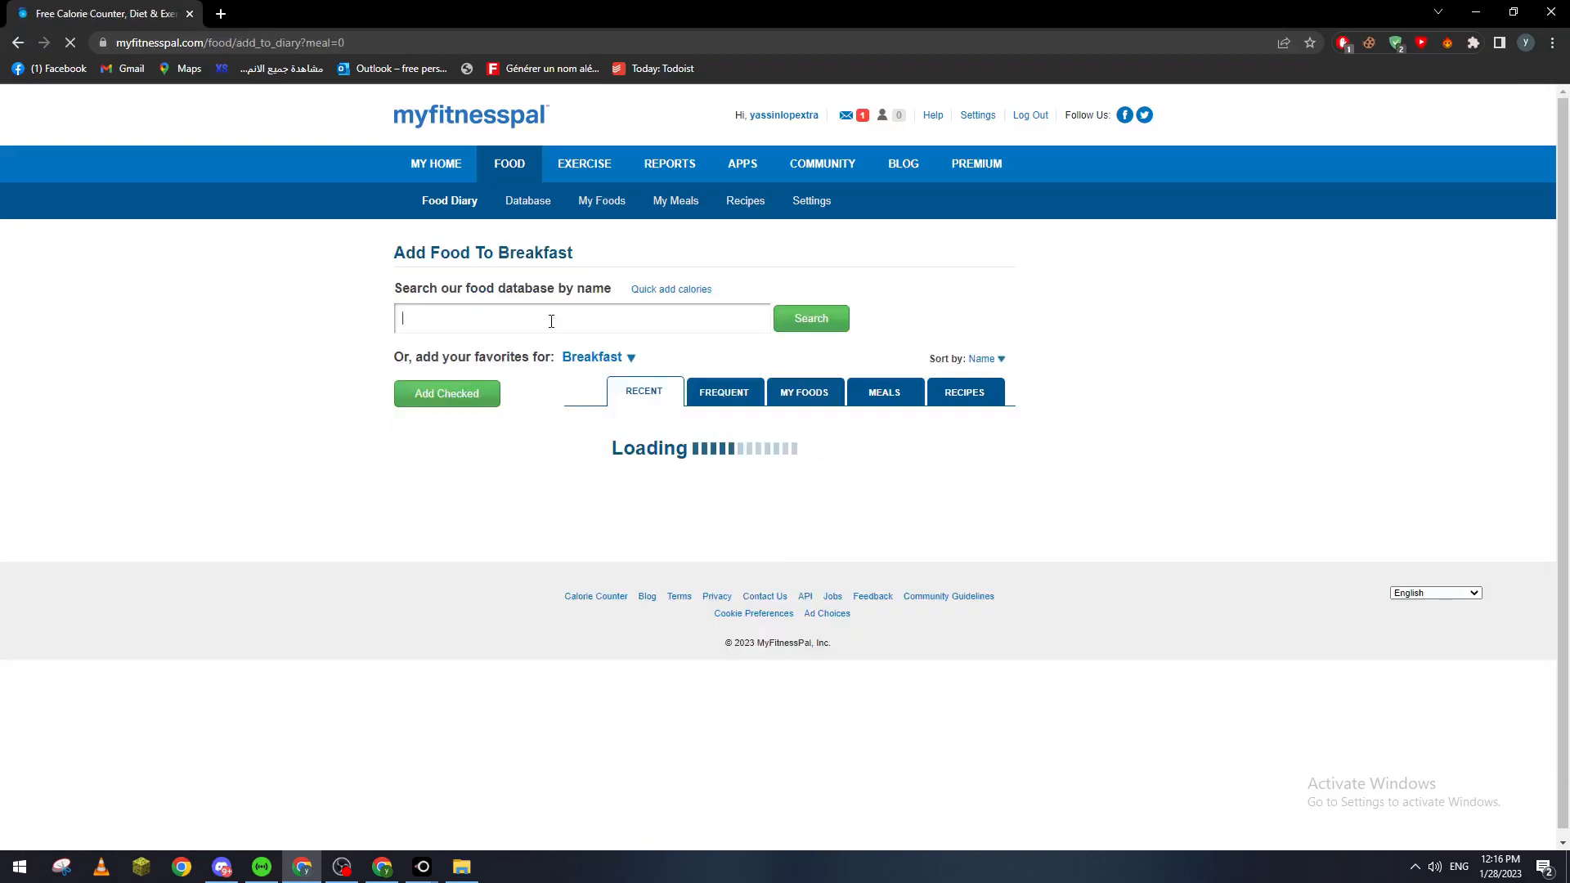
Search the food database for 'pizza hut' and review the matching foods.
type("pizza hut")
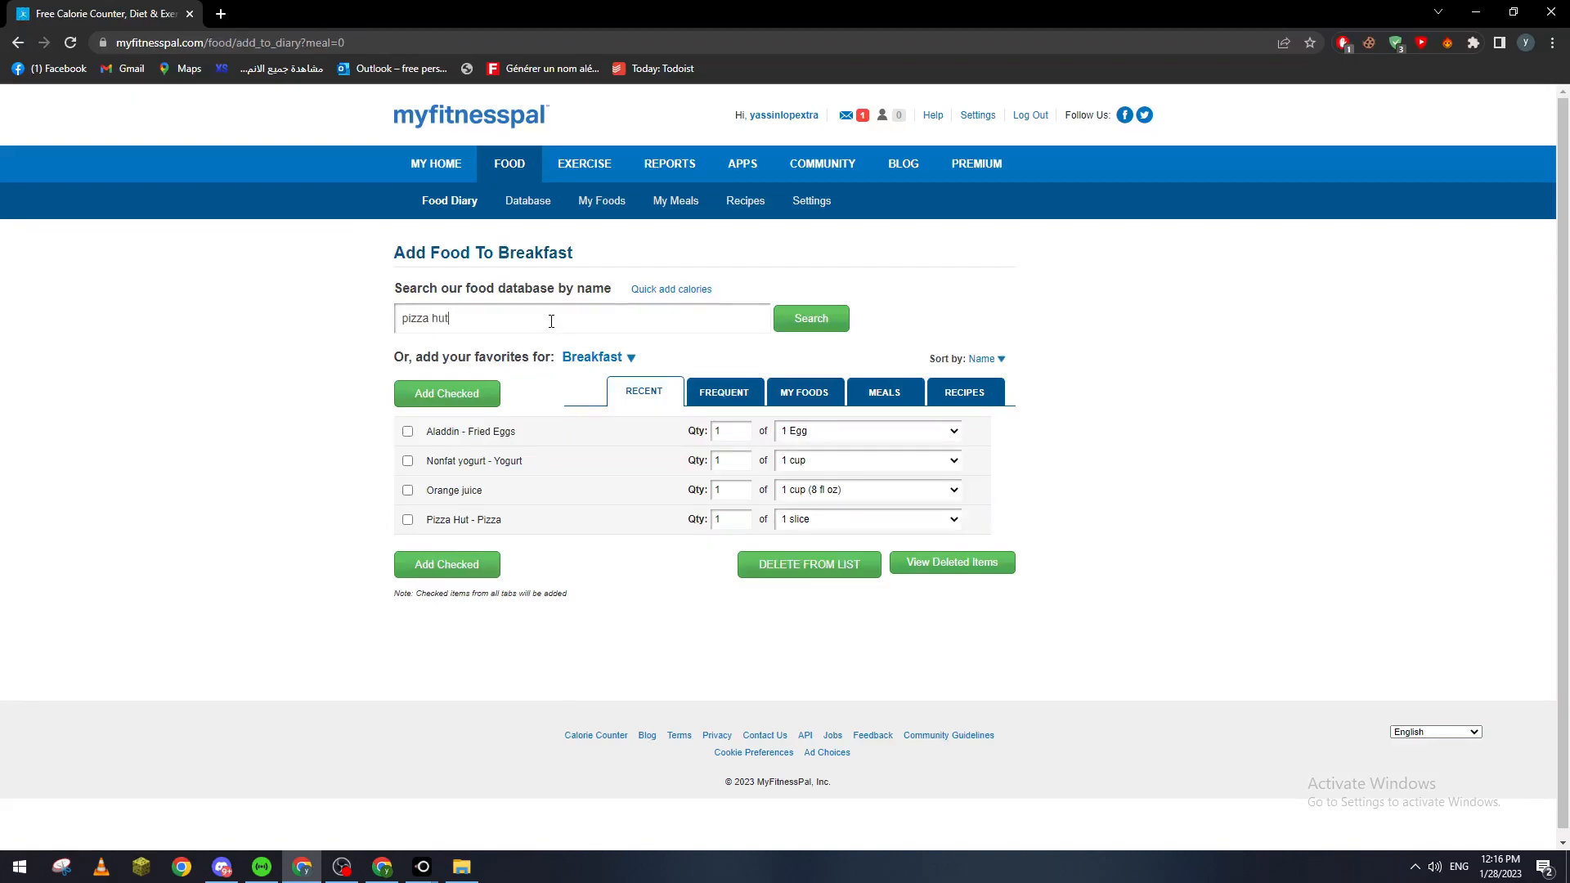
left_click(810, 318)
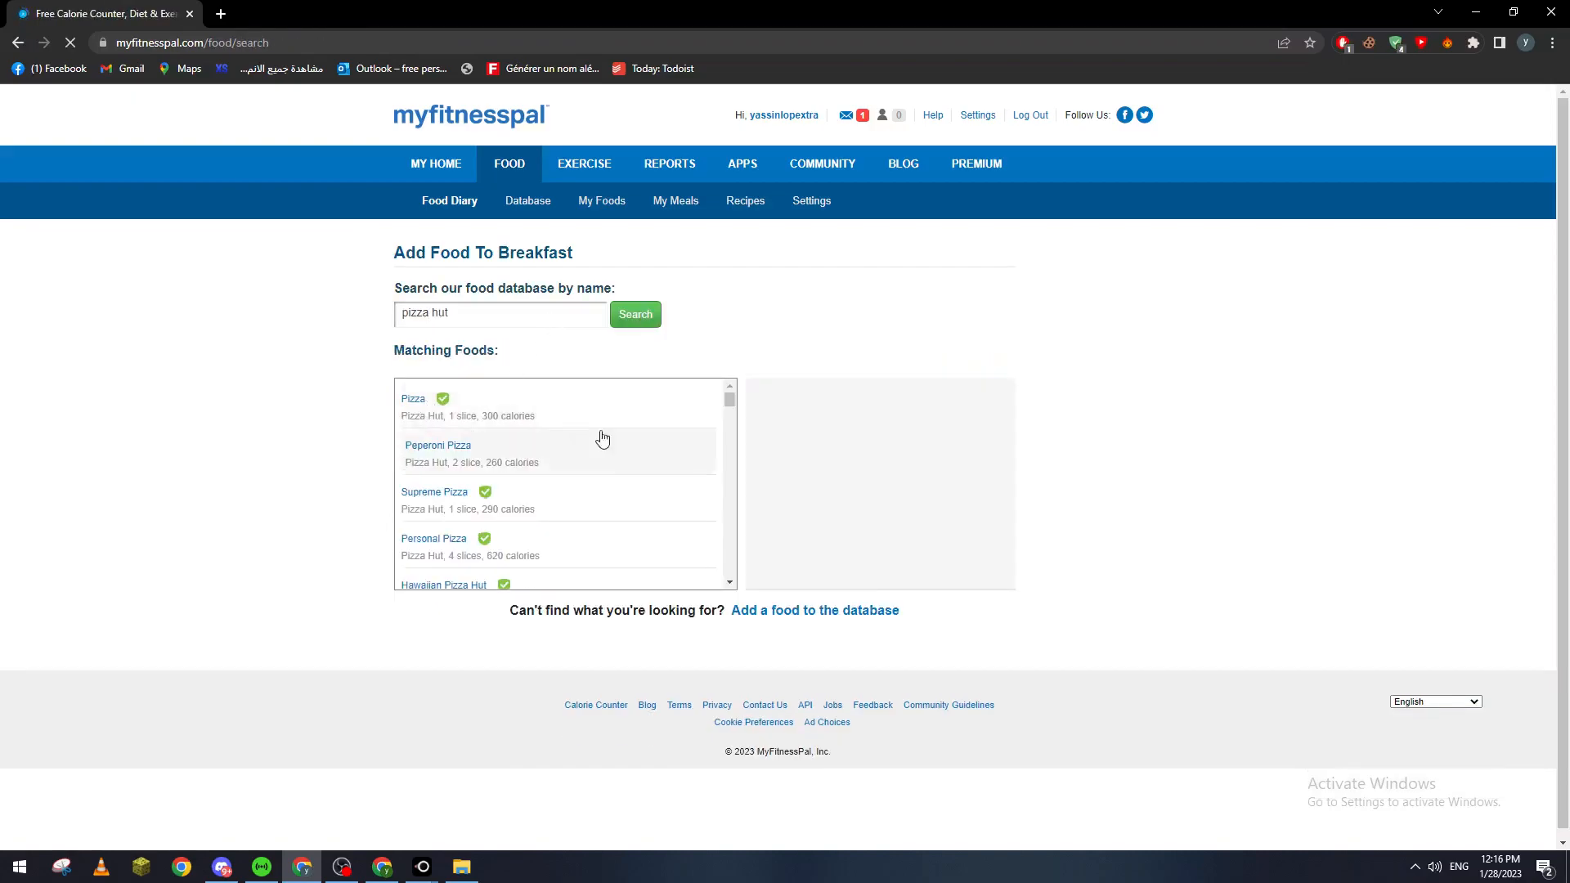
scroll("down", 3)
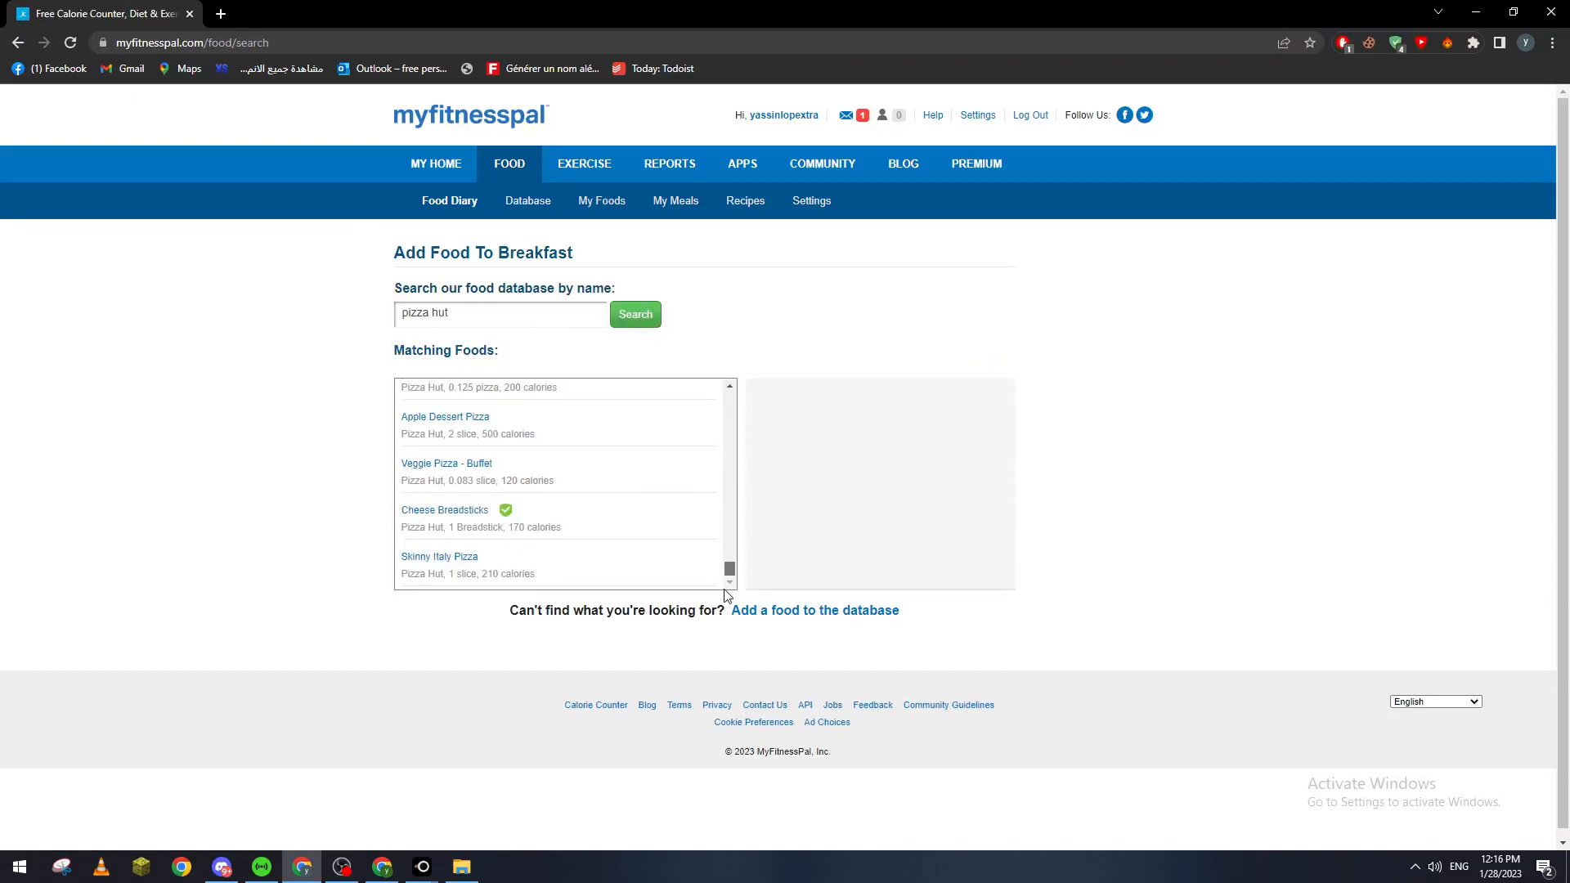
Search for 'kfc' instead and review the KFC matching foods.
type("m")
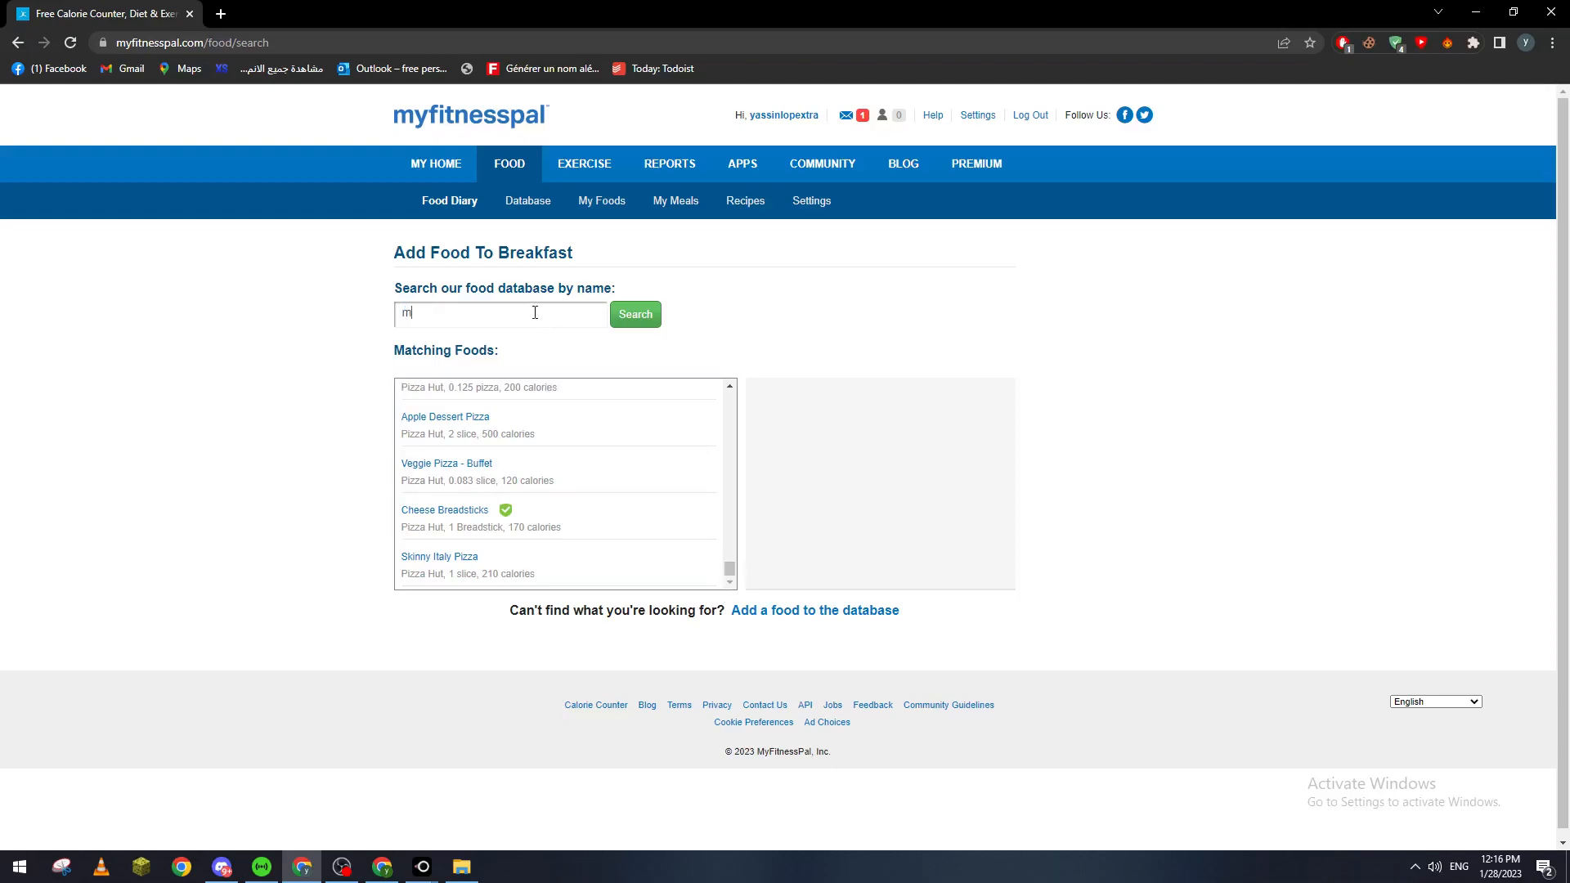
type("kfc")
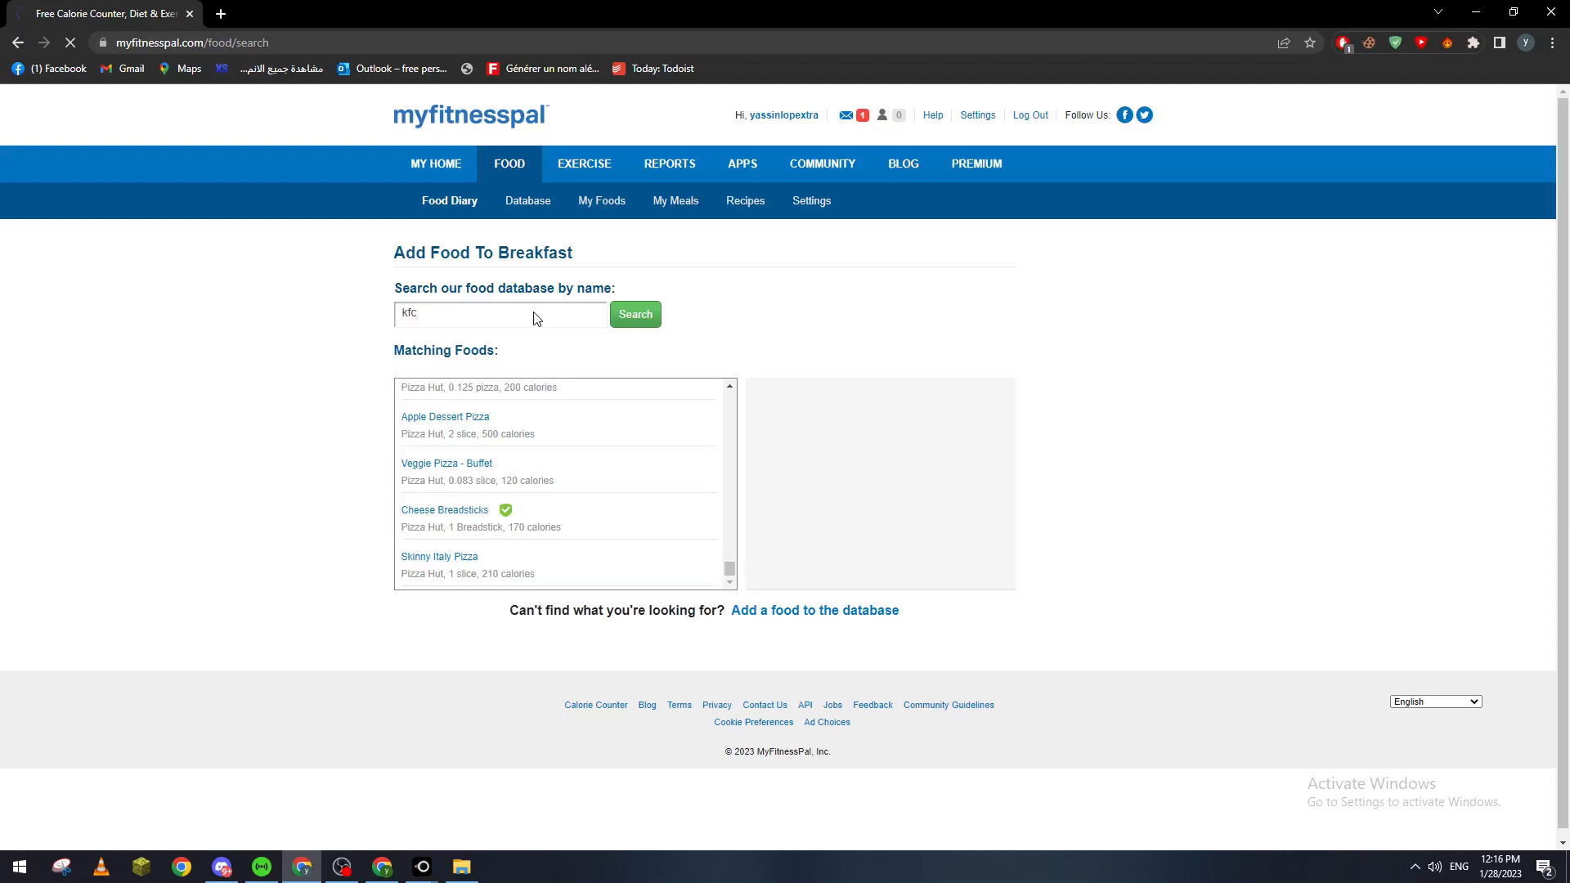
scroll("down", 3)
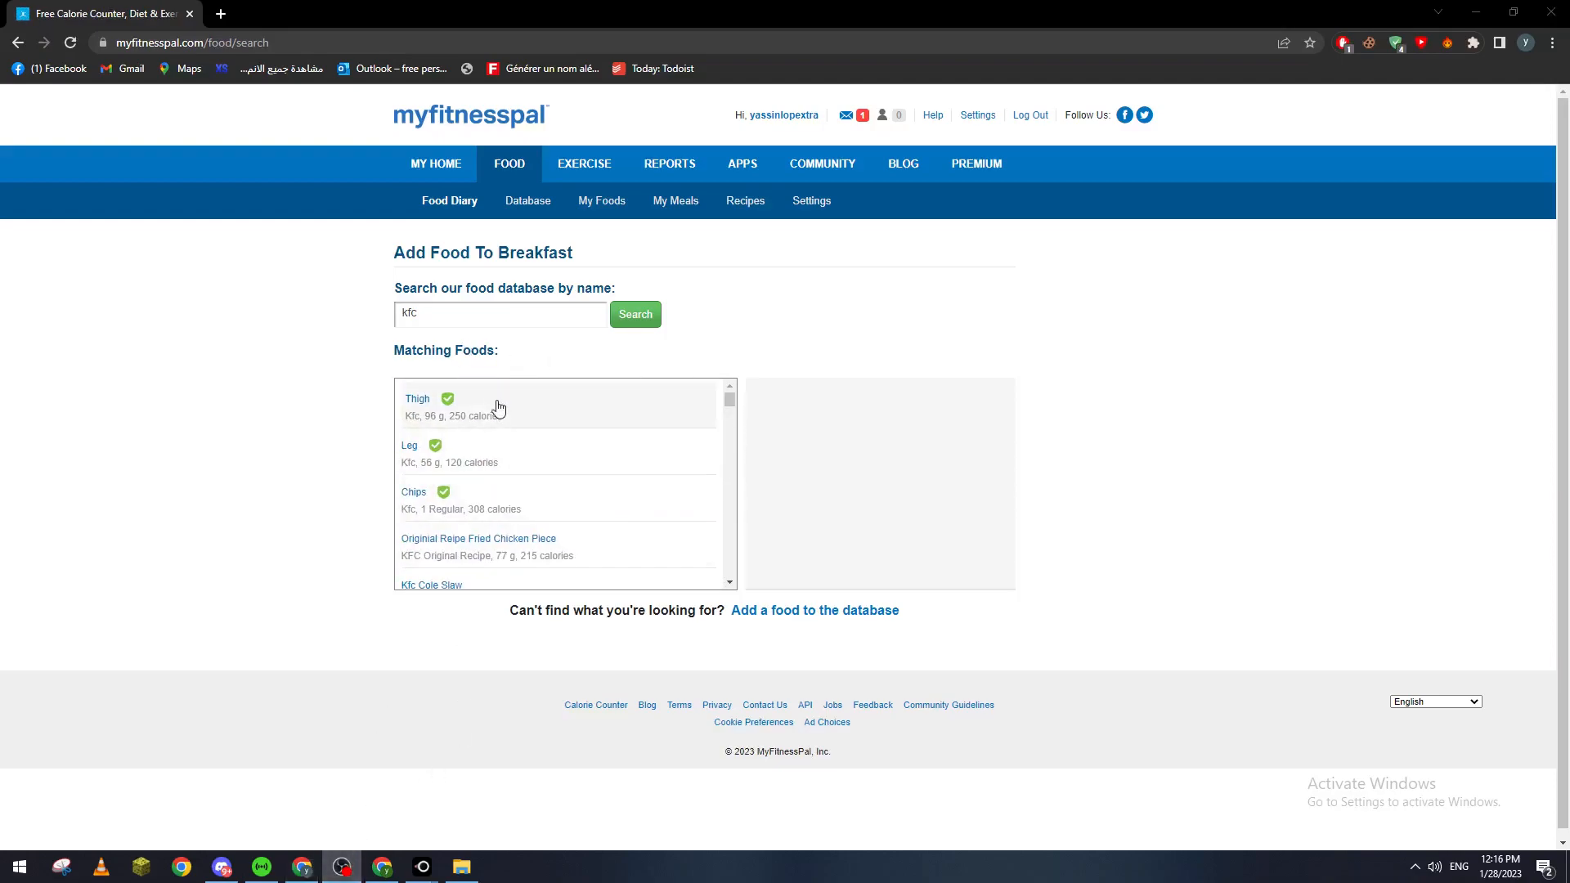
Search for 'burger king' and review matching foods such as the Whopper.
left_click(500, 314)
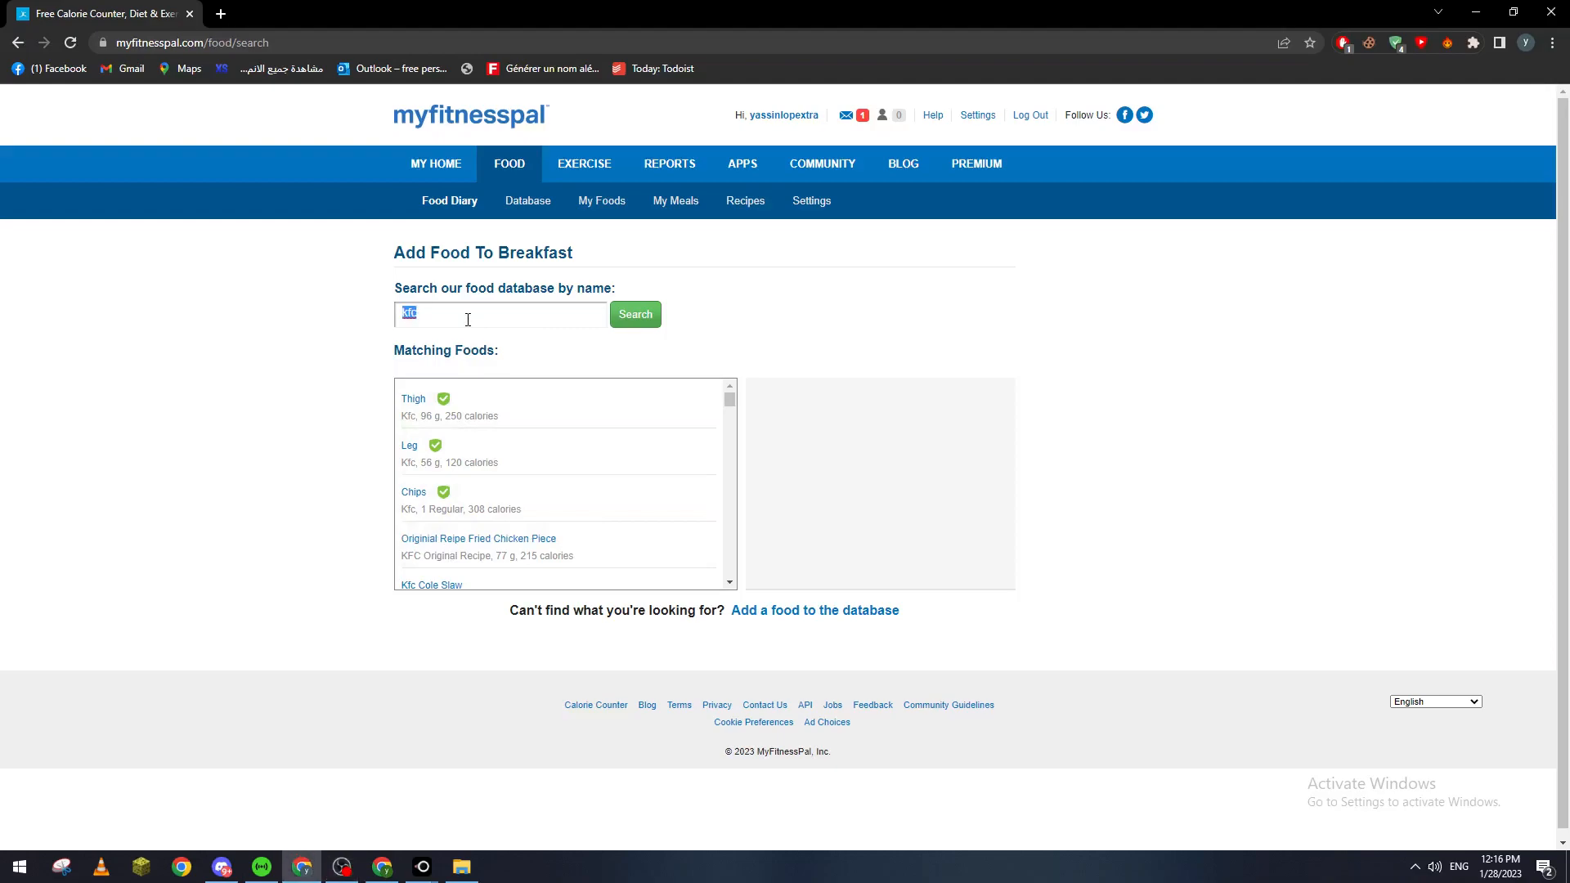
type("burger king")
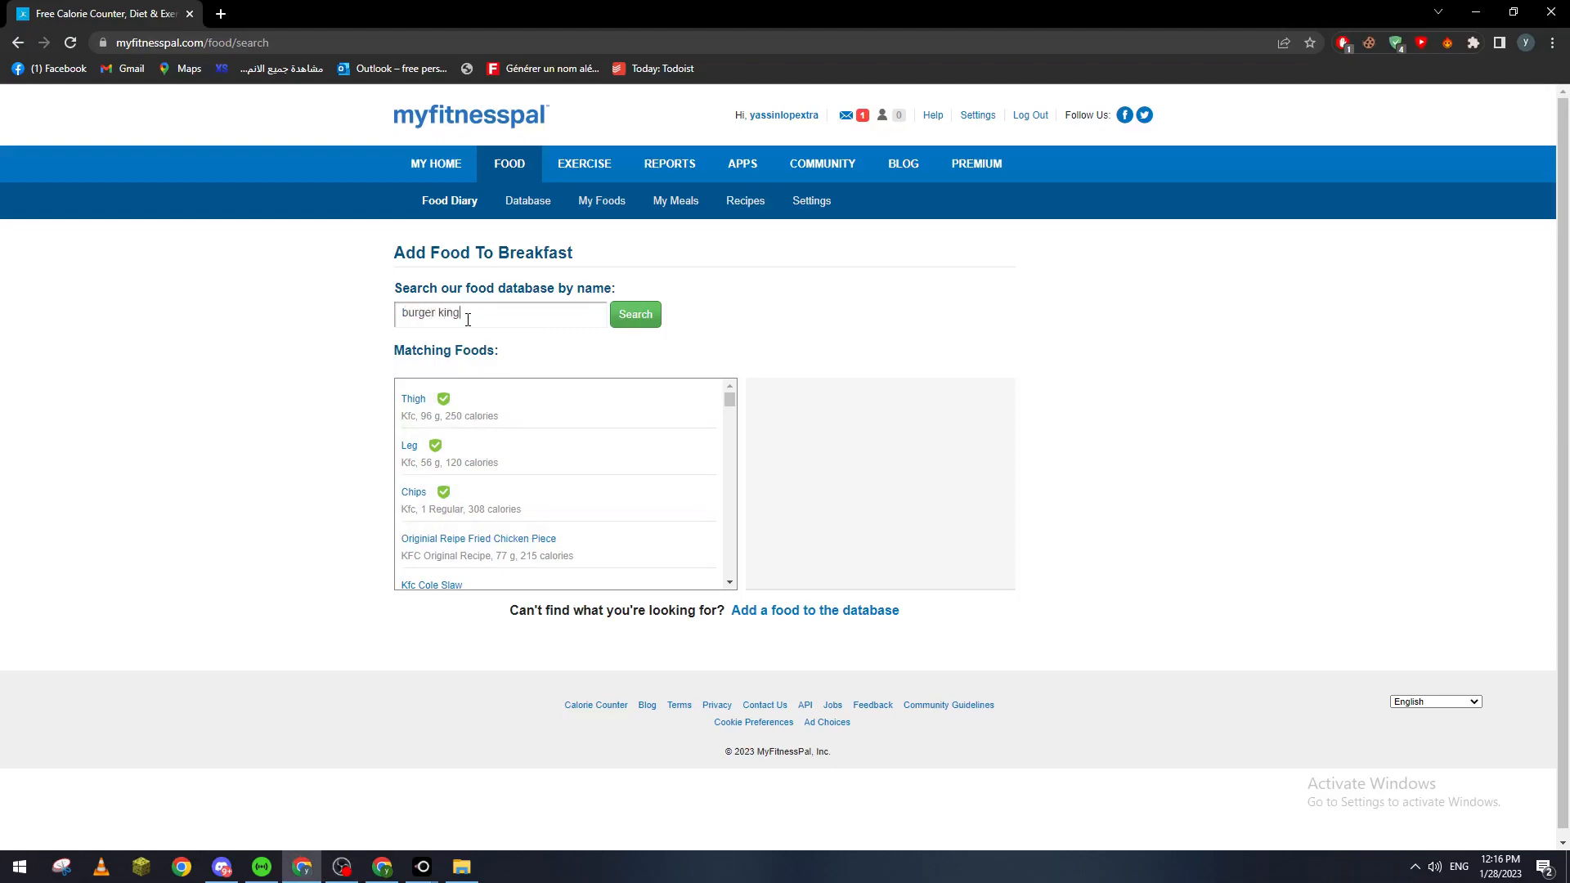
left_click(635, 314)
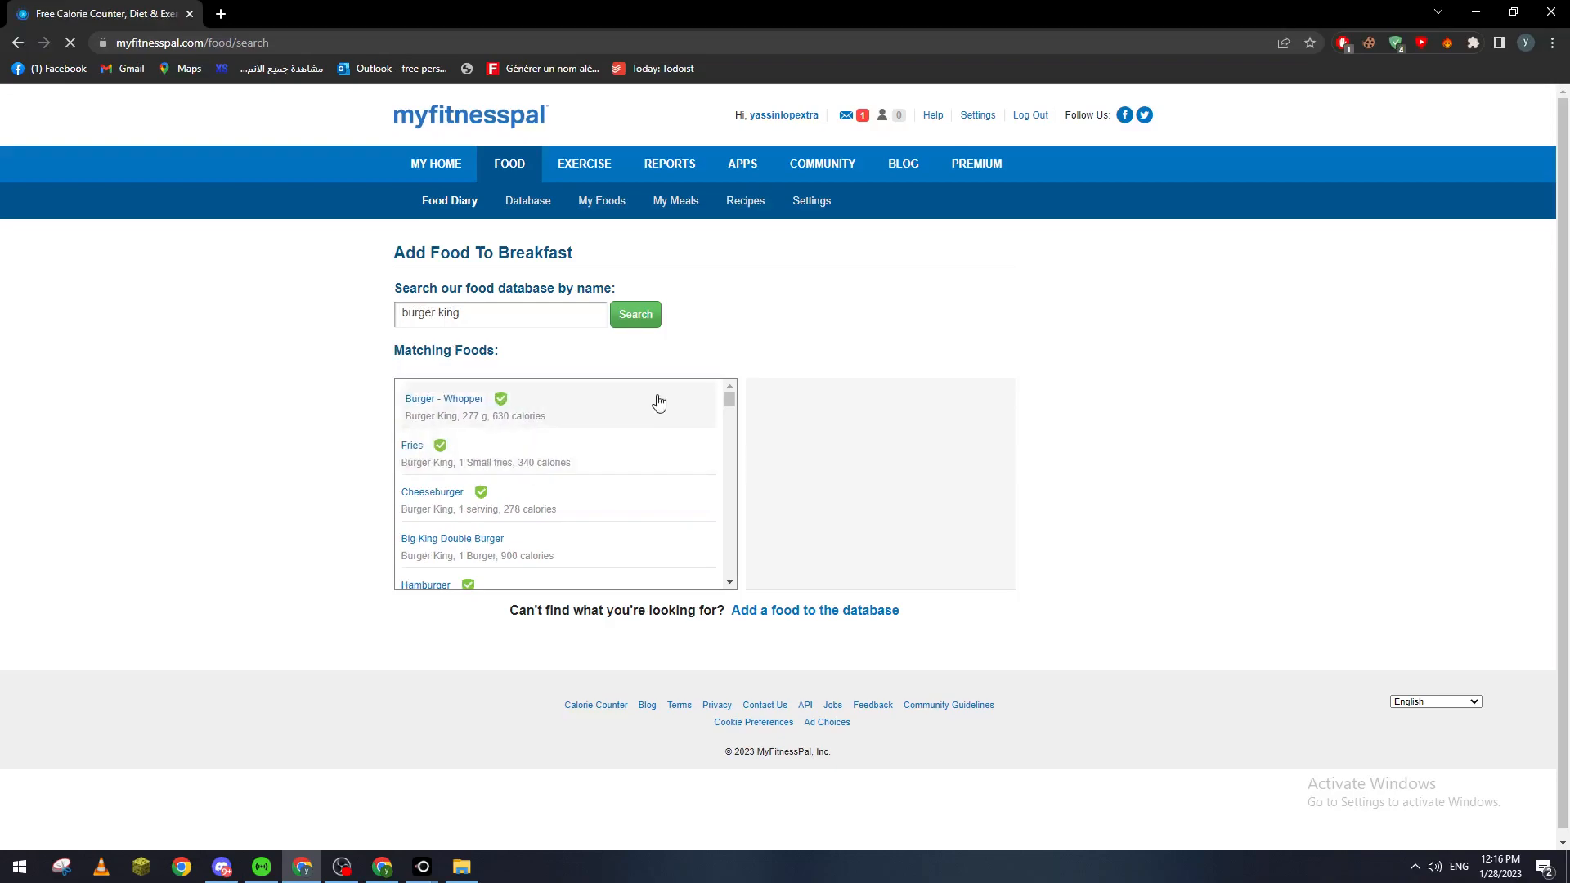
scroll("down", 3)
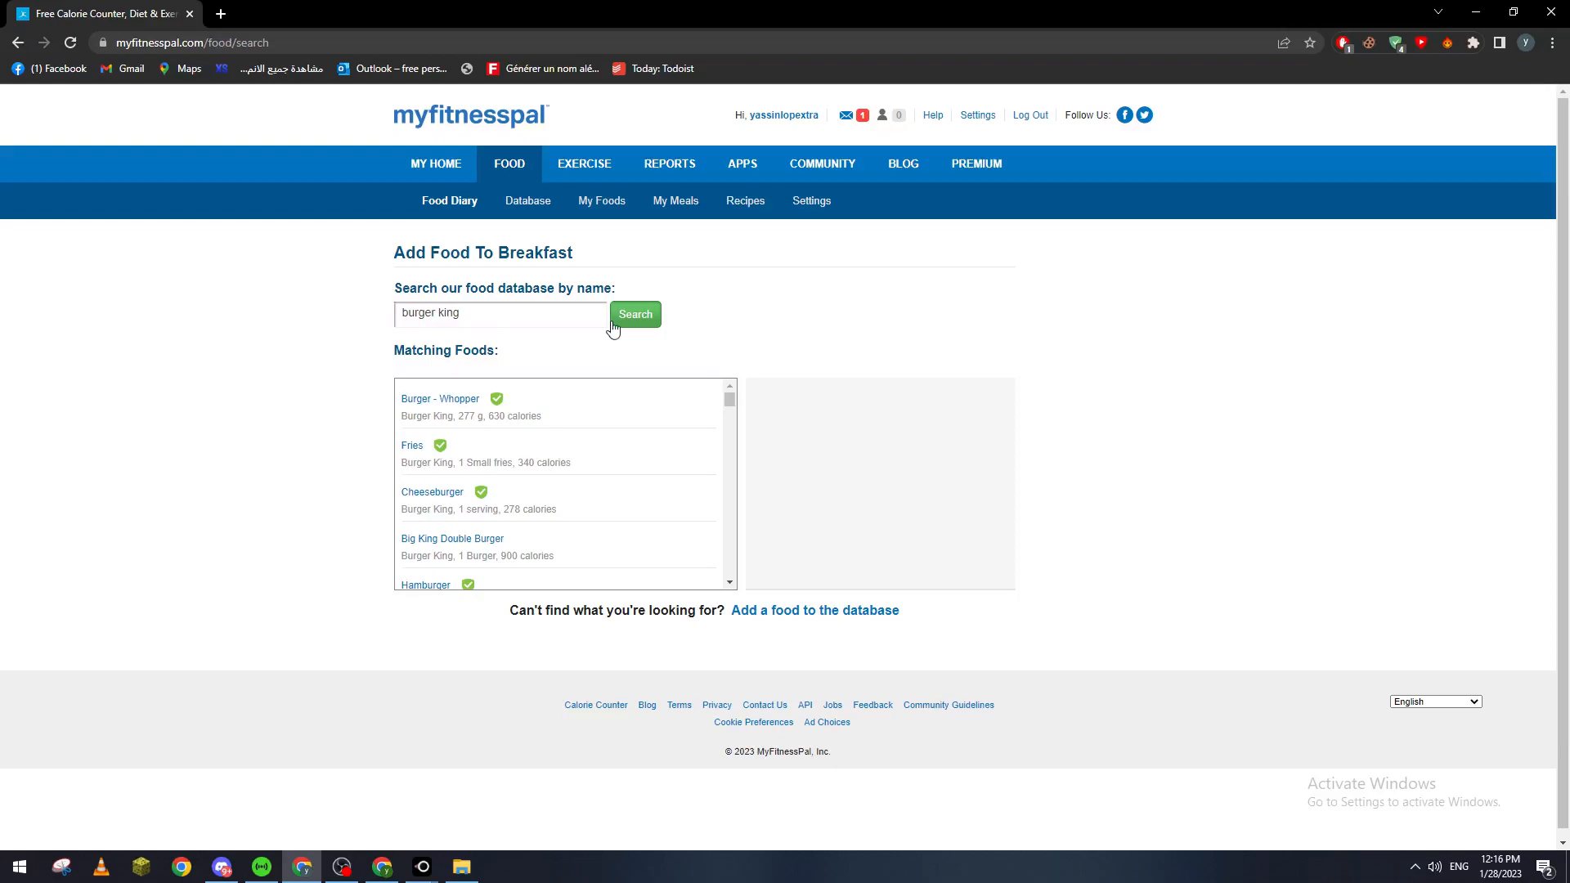
mouse_move(523, 425)
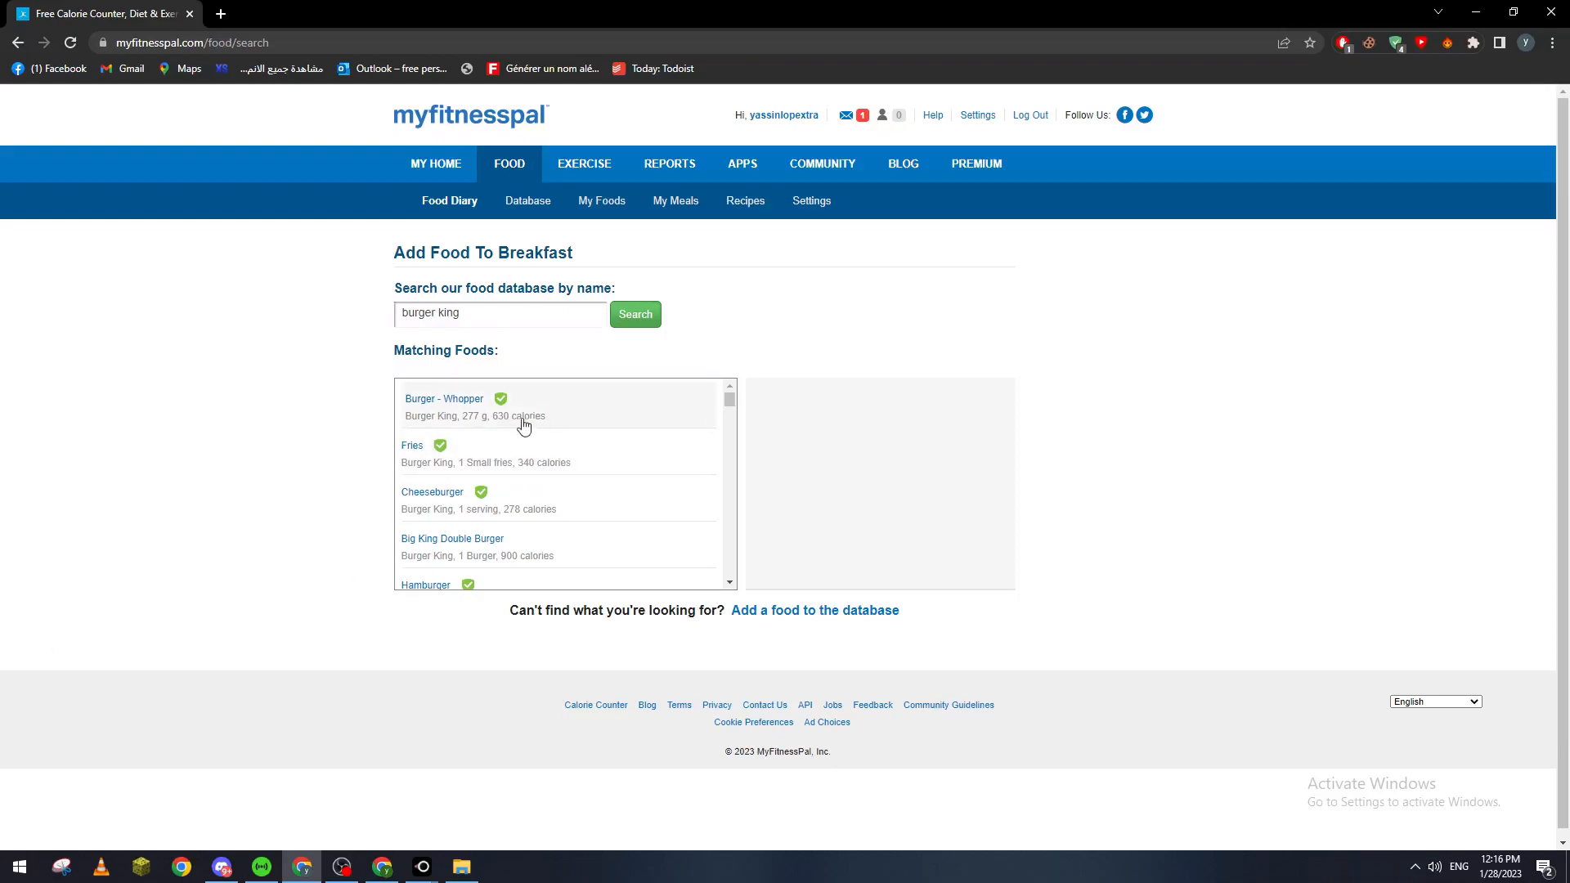